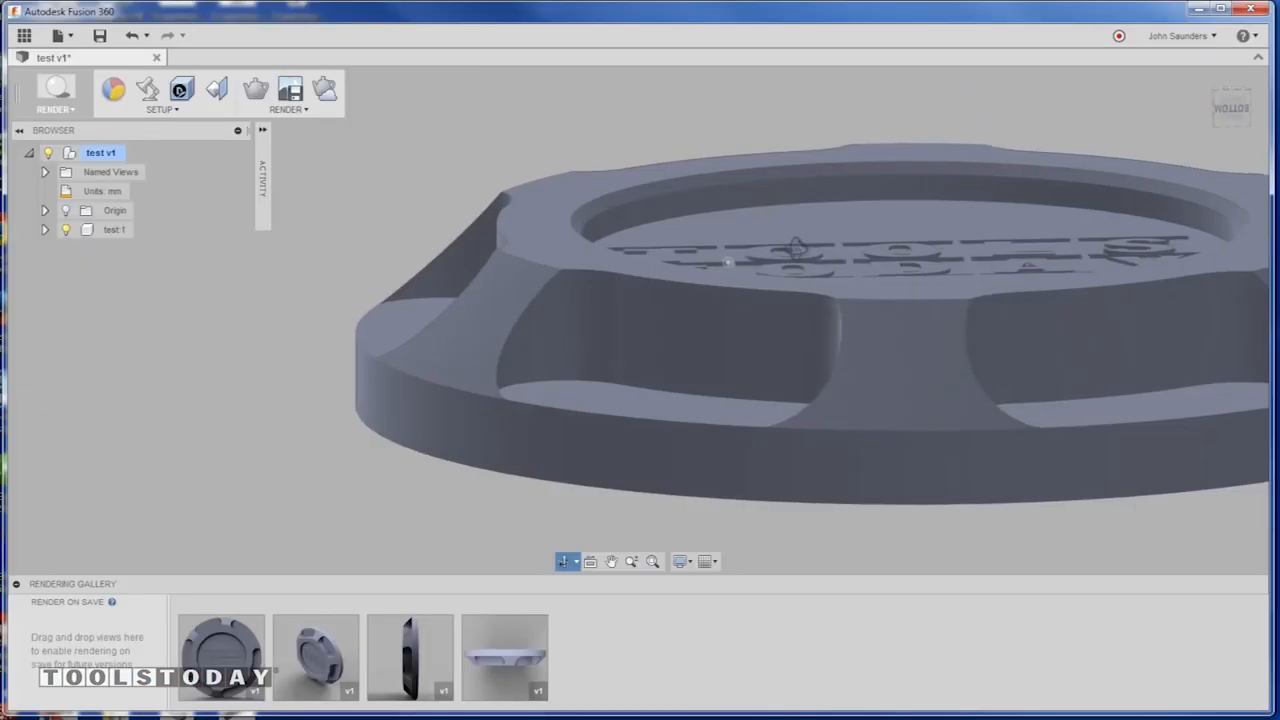
Step: Show the 2D Contour2 outer-profile toolpath and open its operation for editing
drag(795, 245, 700, 345)
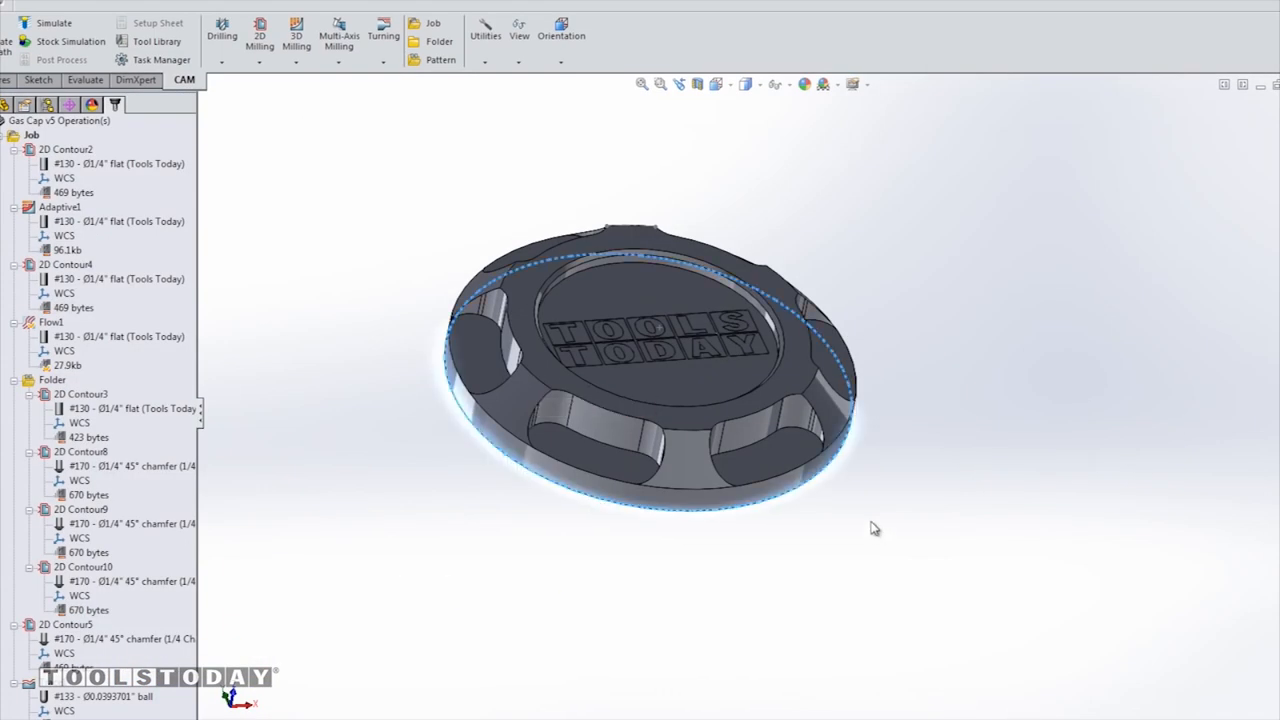
click(66, 149)
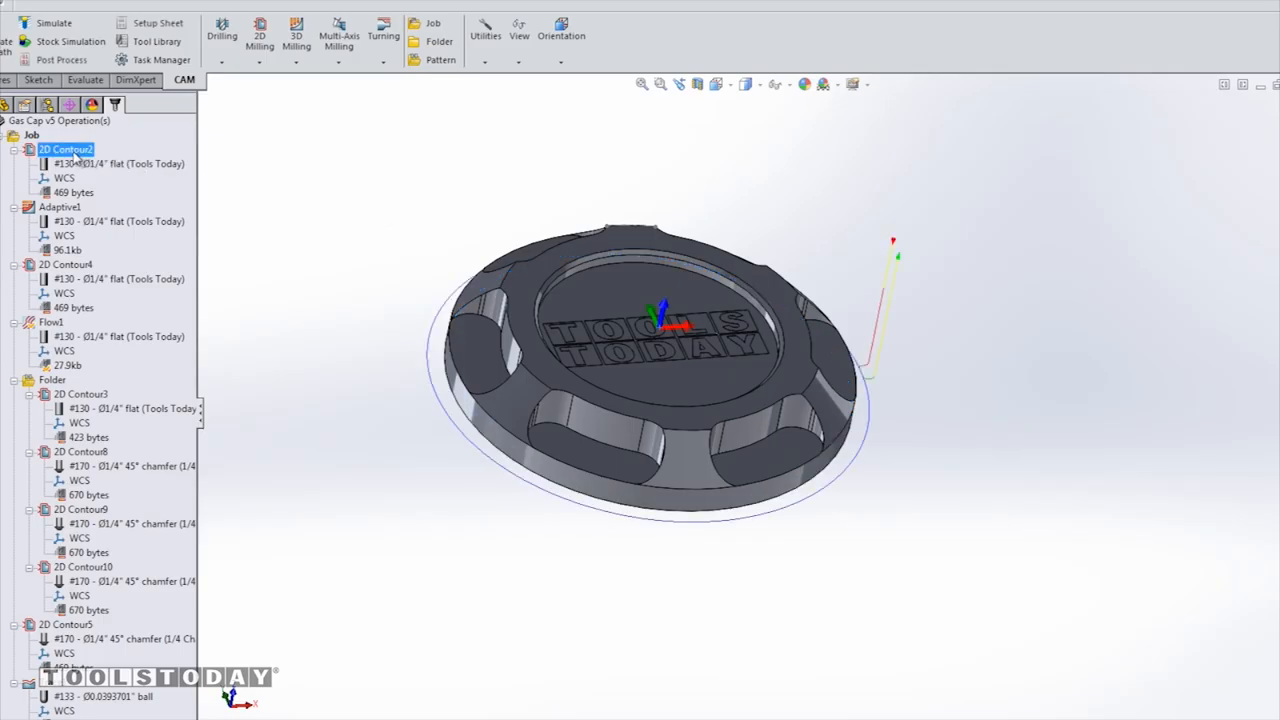
right_click(66, 149)
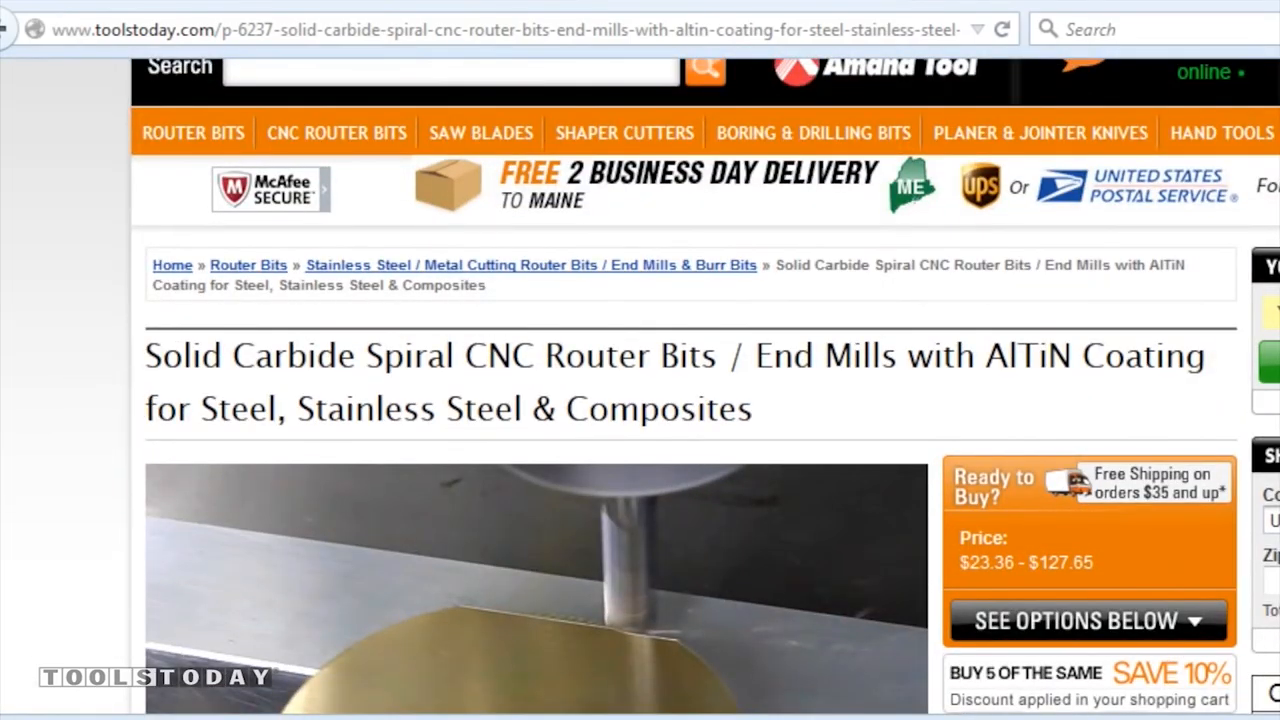
scroll(down, 3)
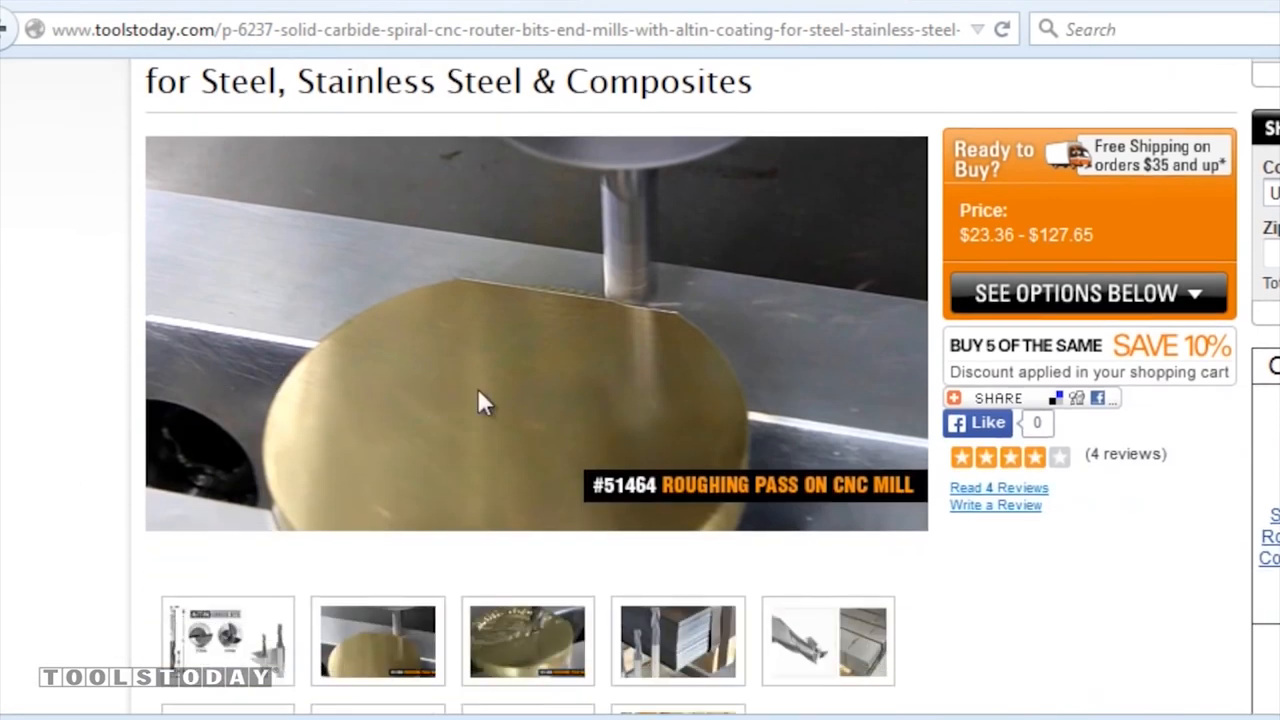
scroll(down, 3)
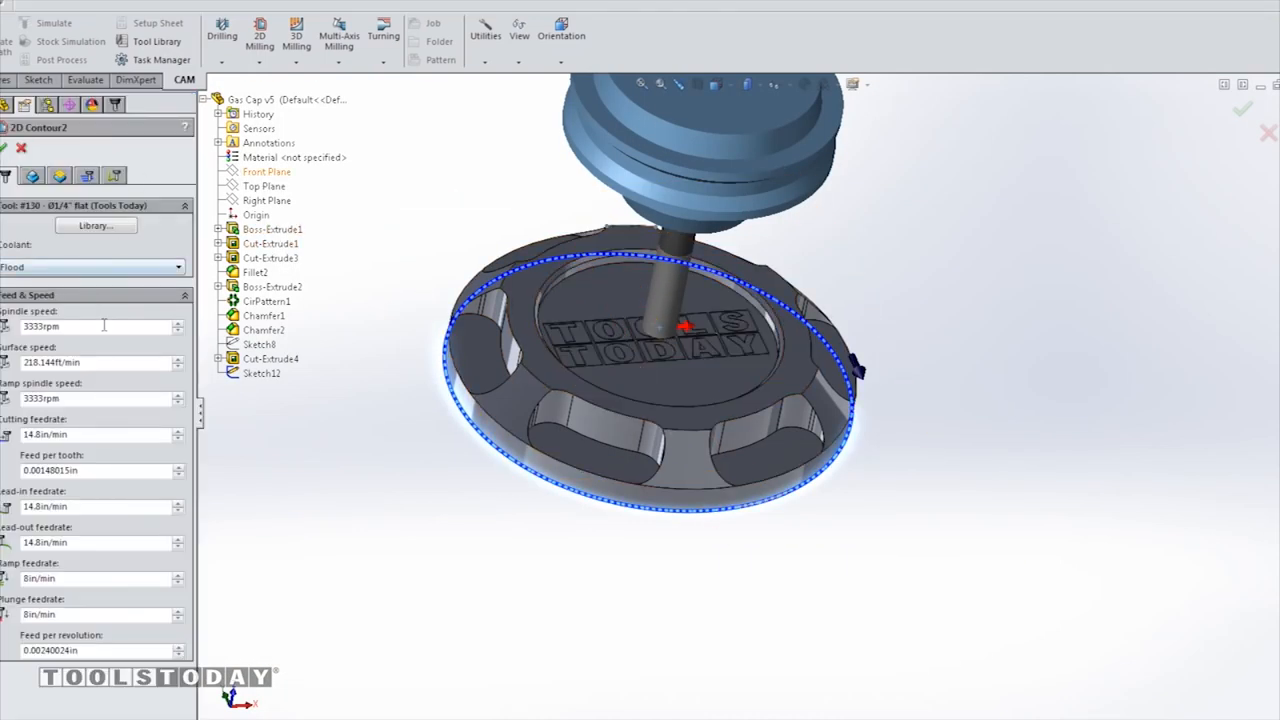
mouse_move(90, 326)
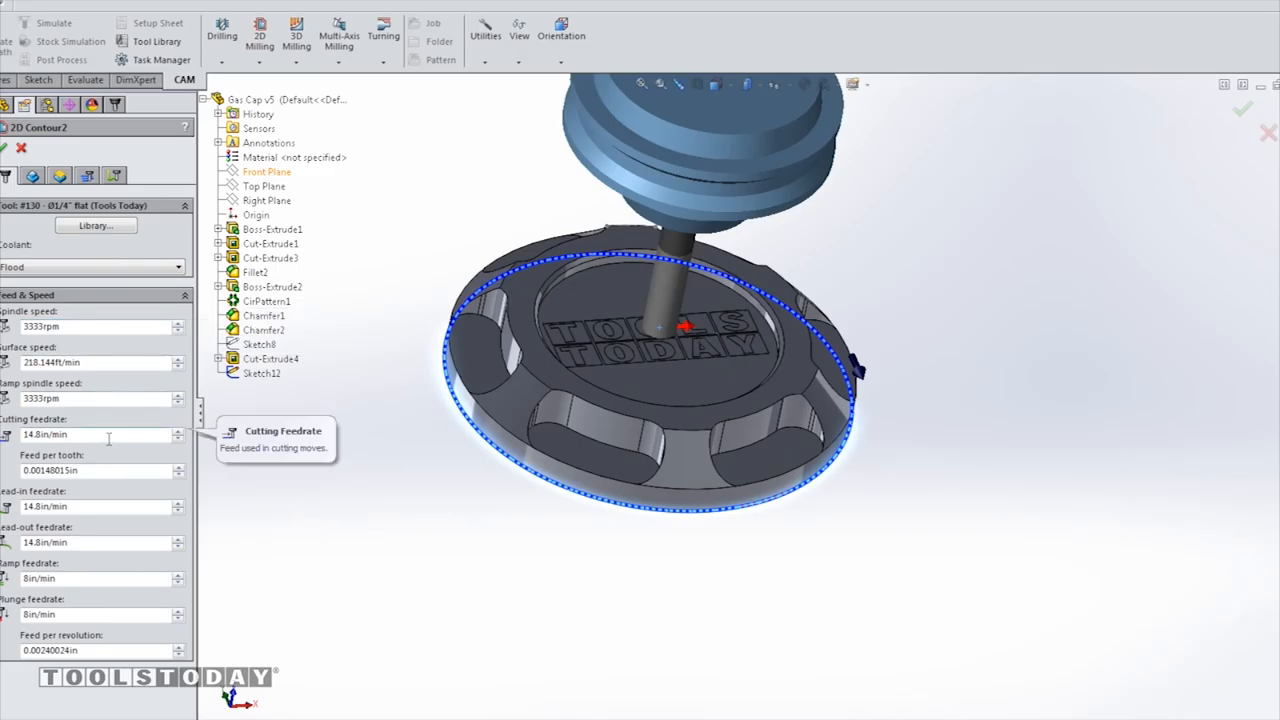
Step: Check 2D Contour2's followed edge, pass and linking/lead-in settings, then close it
click(59, 176)
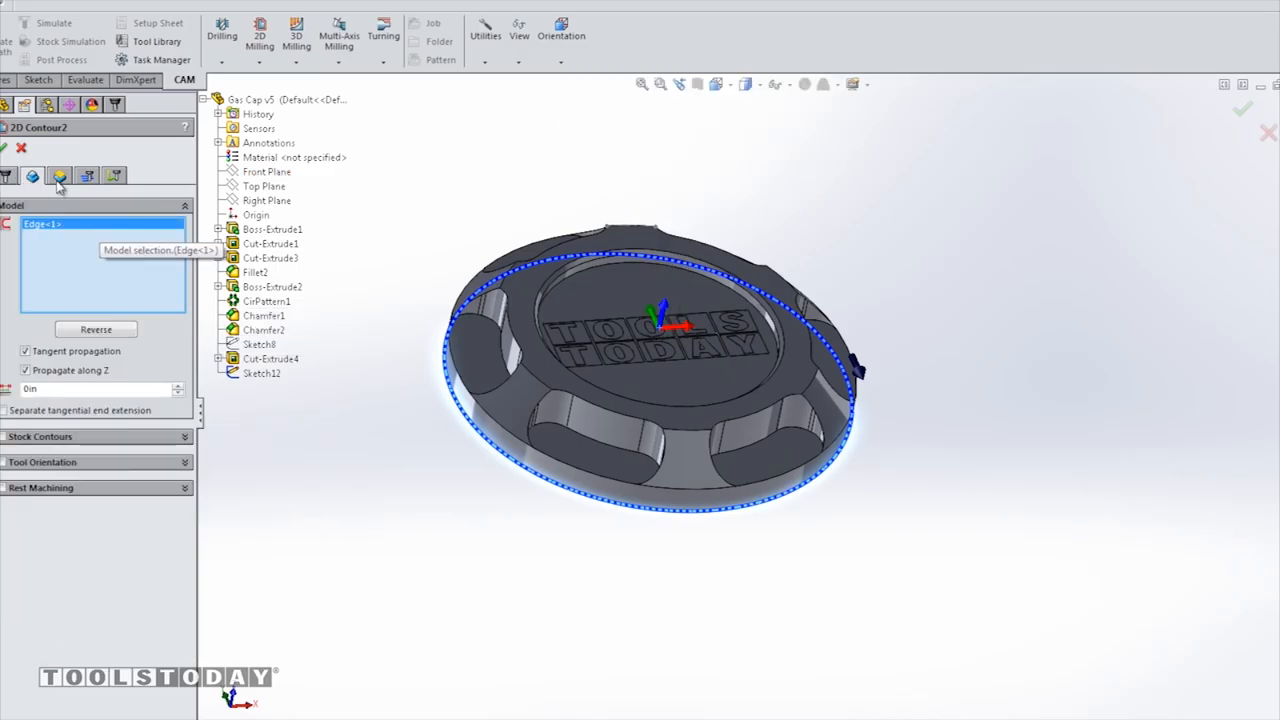
click(59, 176)
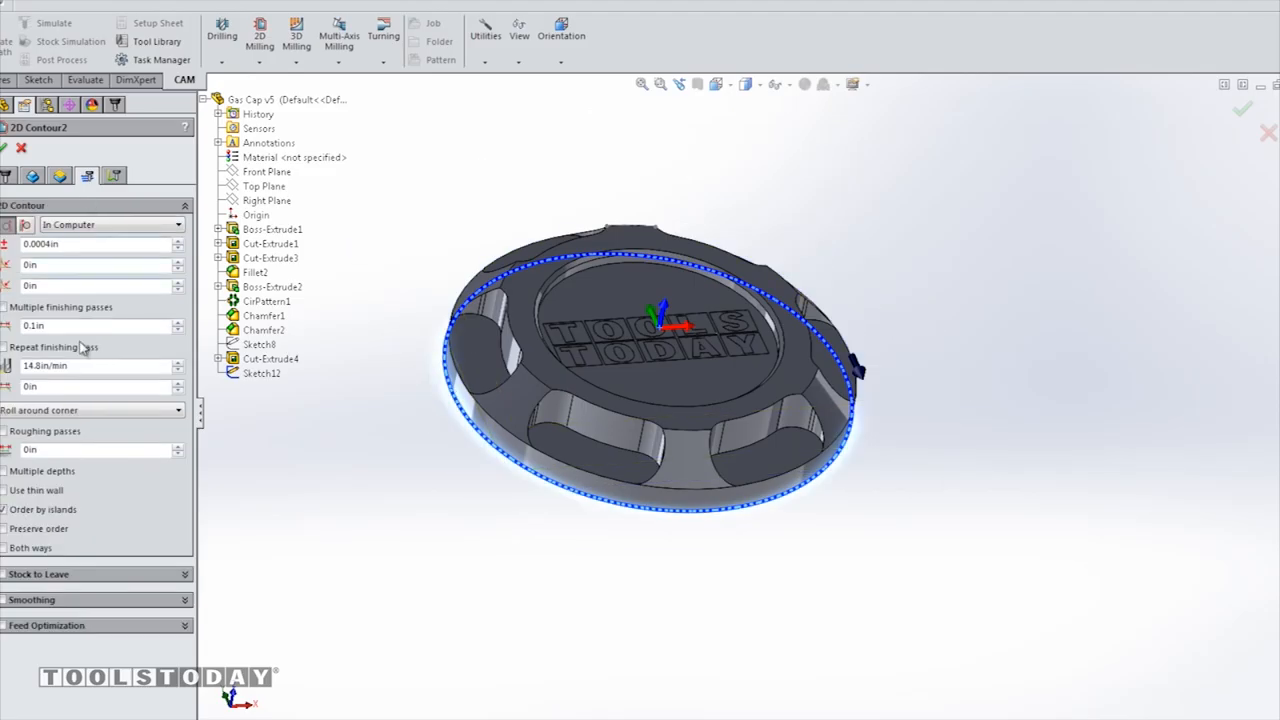
mouse_move(70, 325)
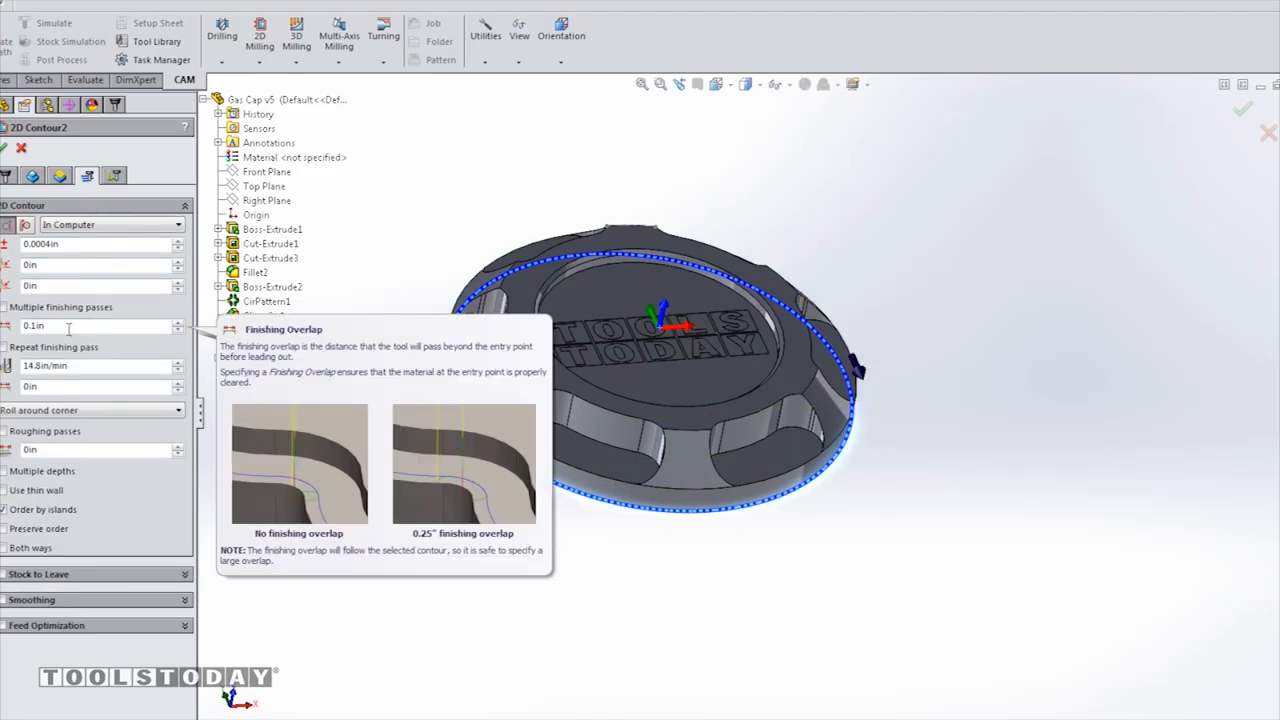
click(113, 176)
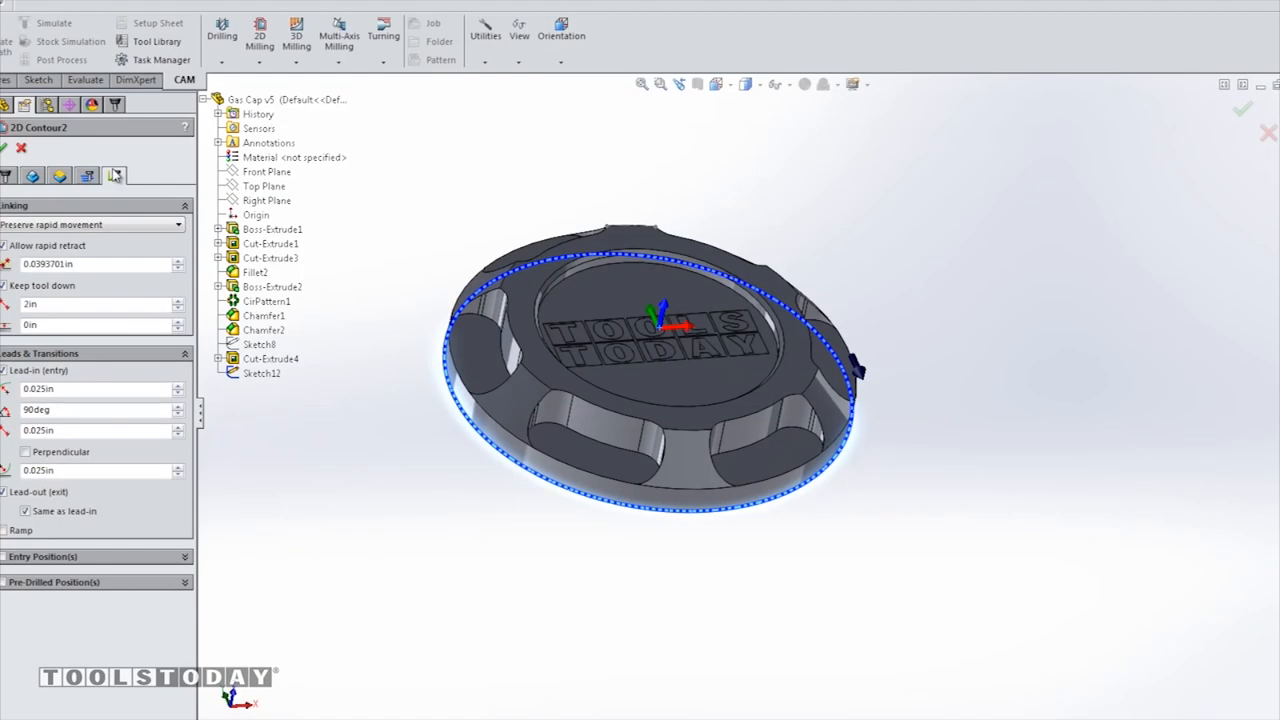
click(1242, 109)
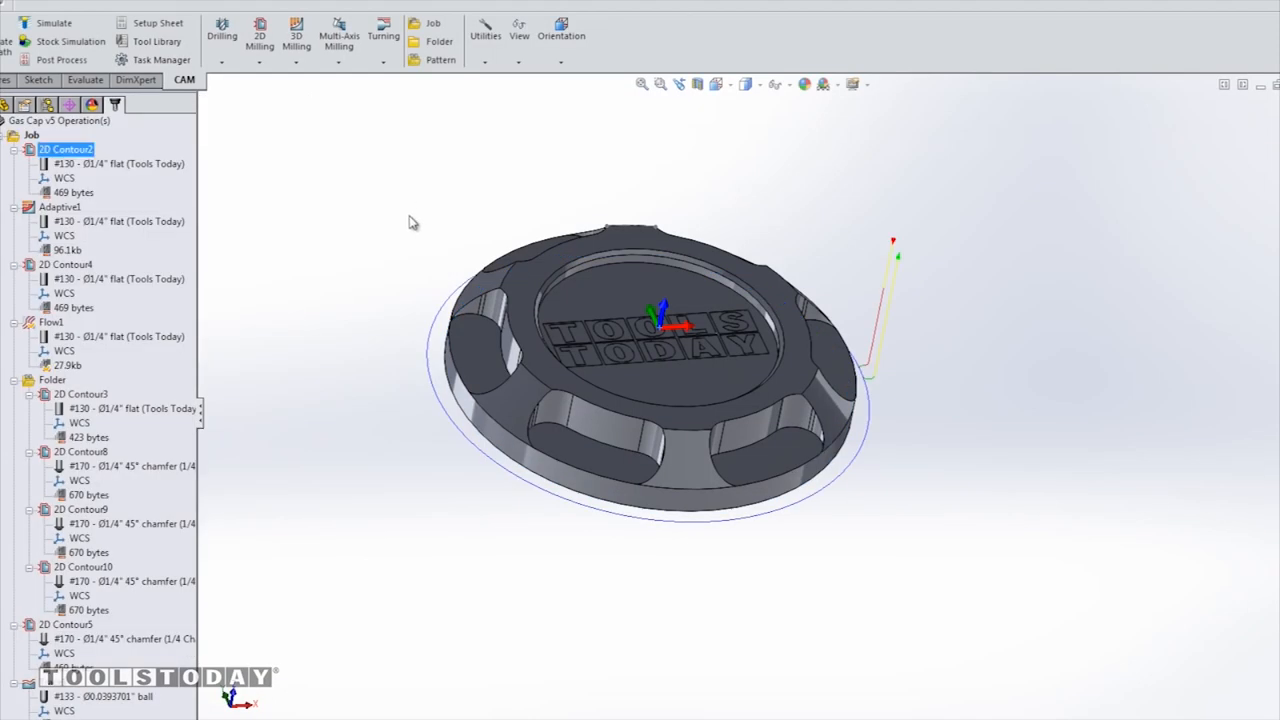
Step: Edit Adaptive1 and inspect its boundary, rest-machining and clearing pass settings before closing
click(60, 206)
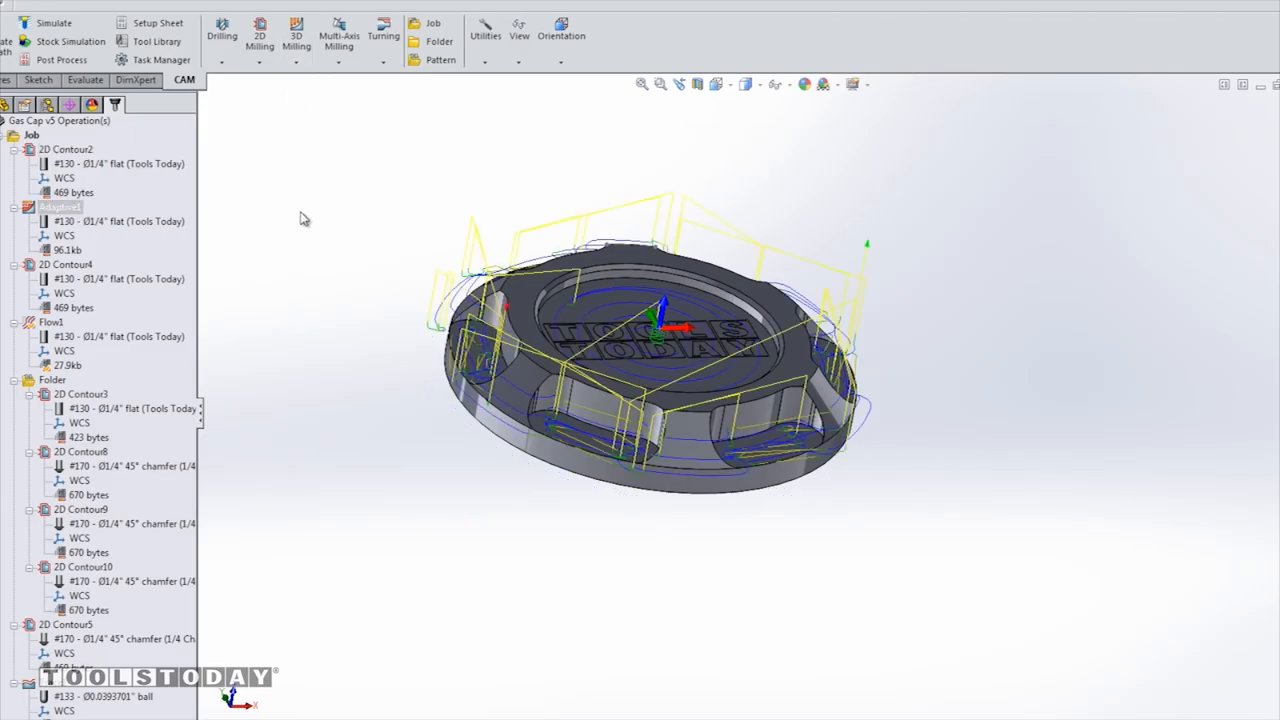
right_click(58, 207)
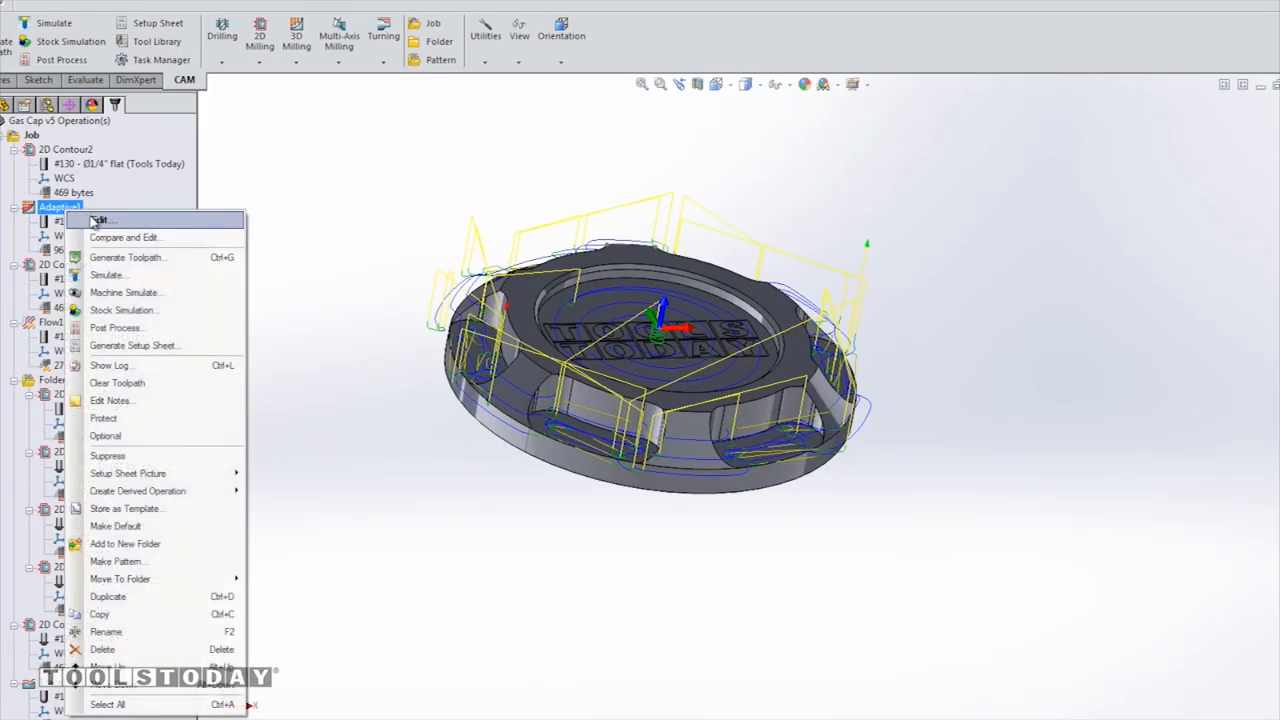
click(99, 220)
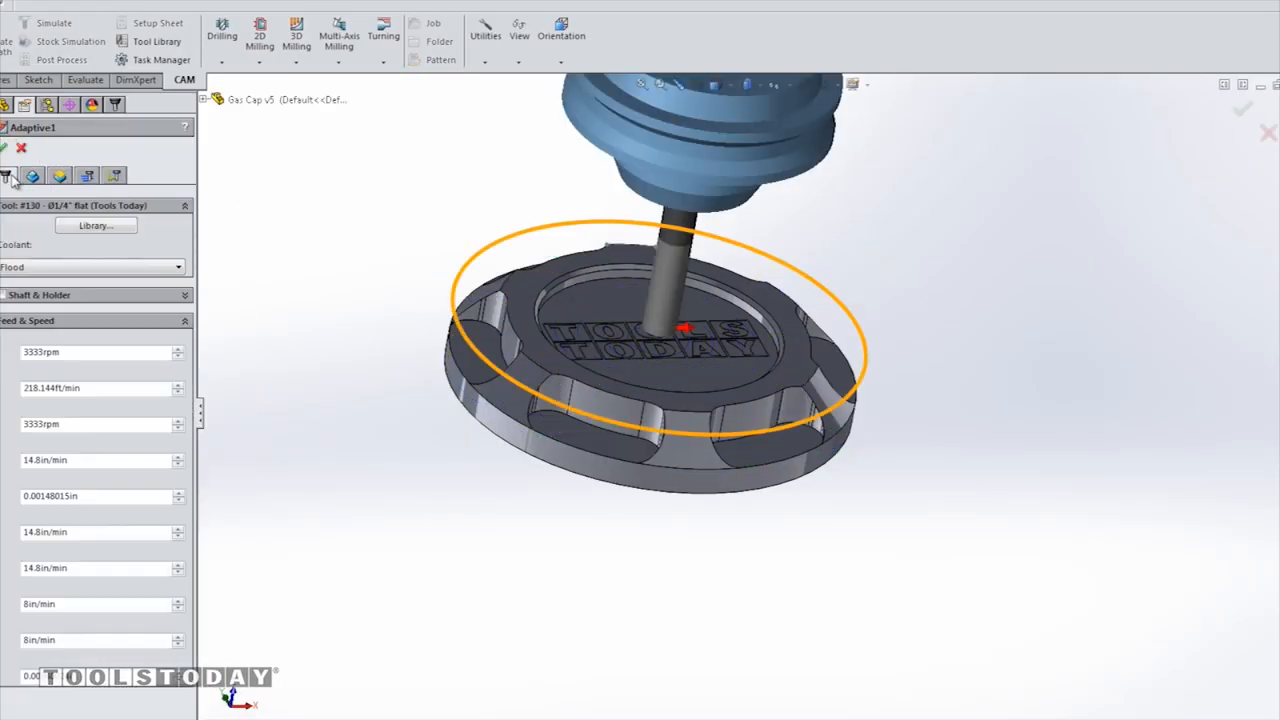
click(32, 177)
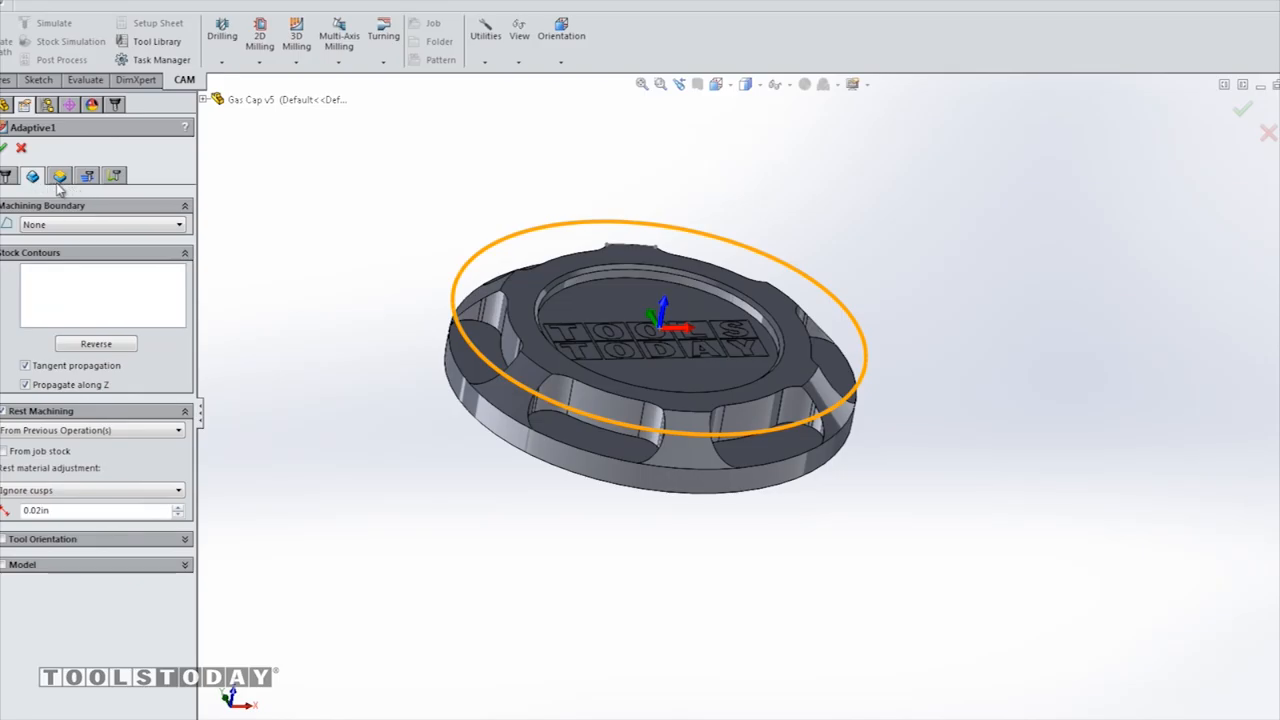
click(86, 176)
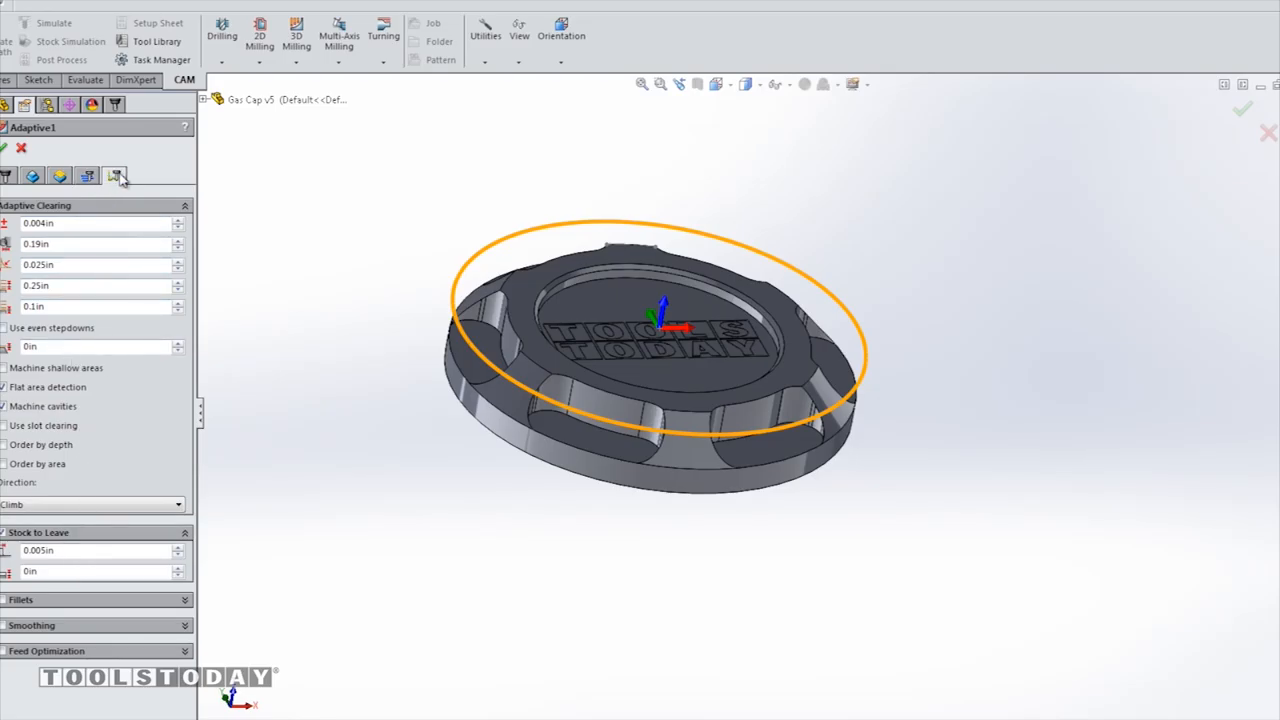
click(113, 176)
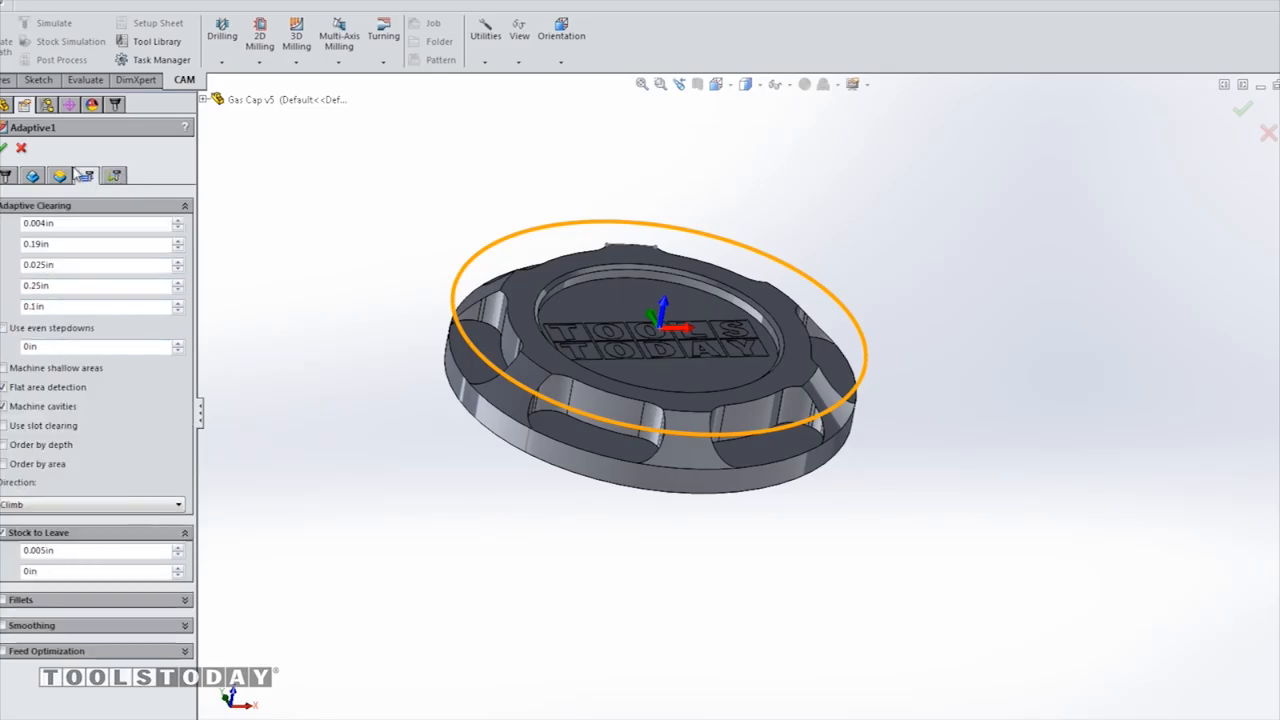
click(4, 147)
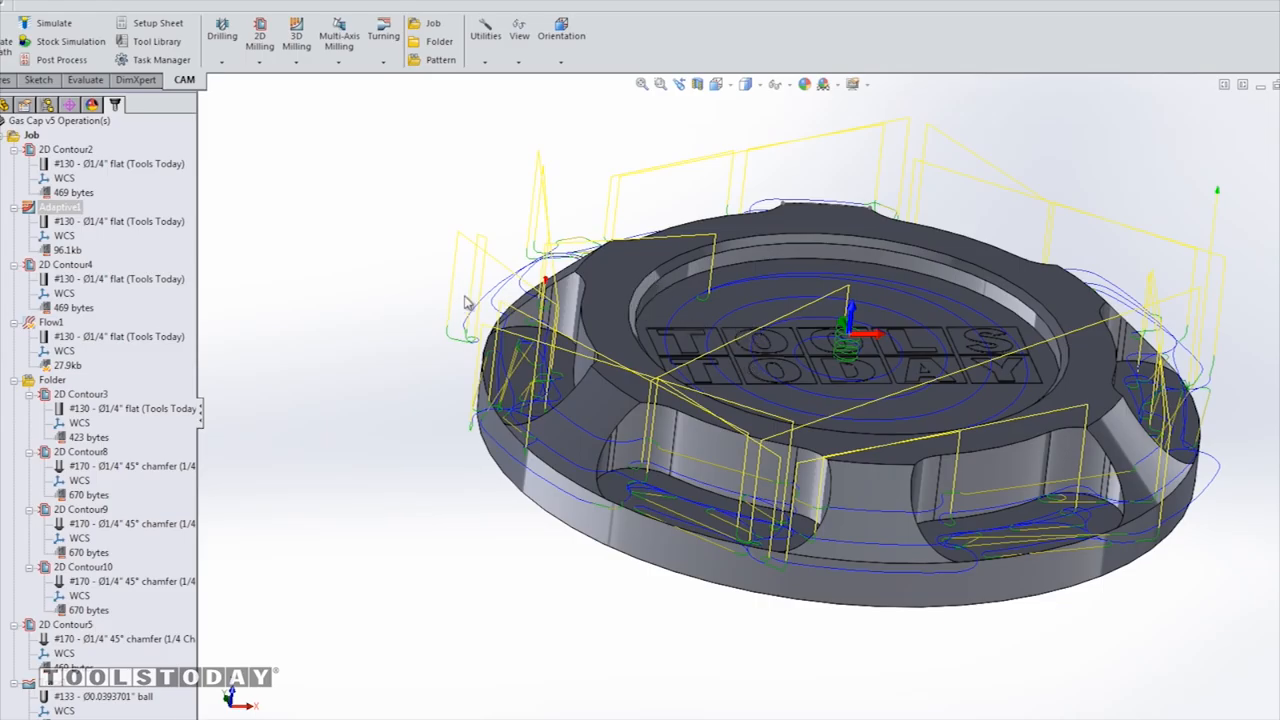
mouse_move(408, 280)
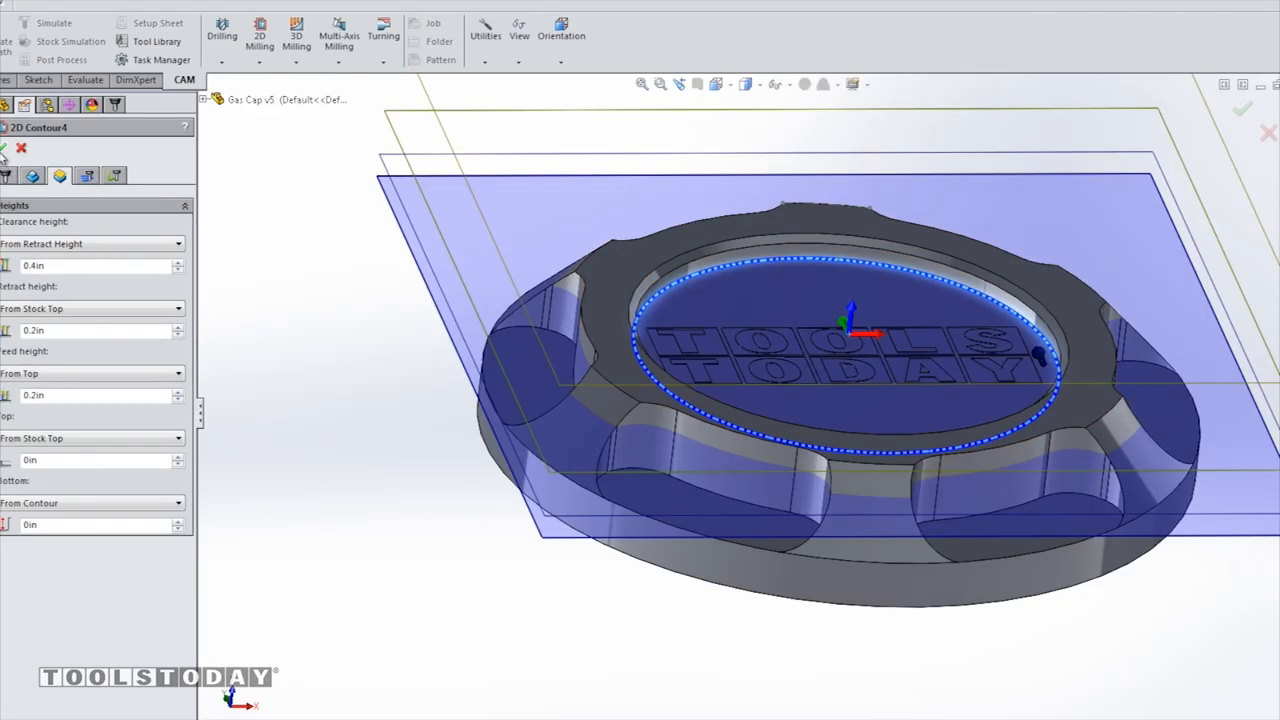
Step: Accept and close the 2D Contour4 settings with the green check mark
click(5, 147)
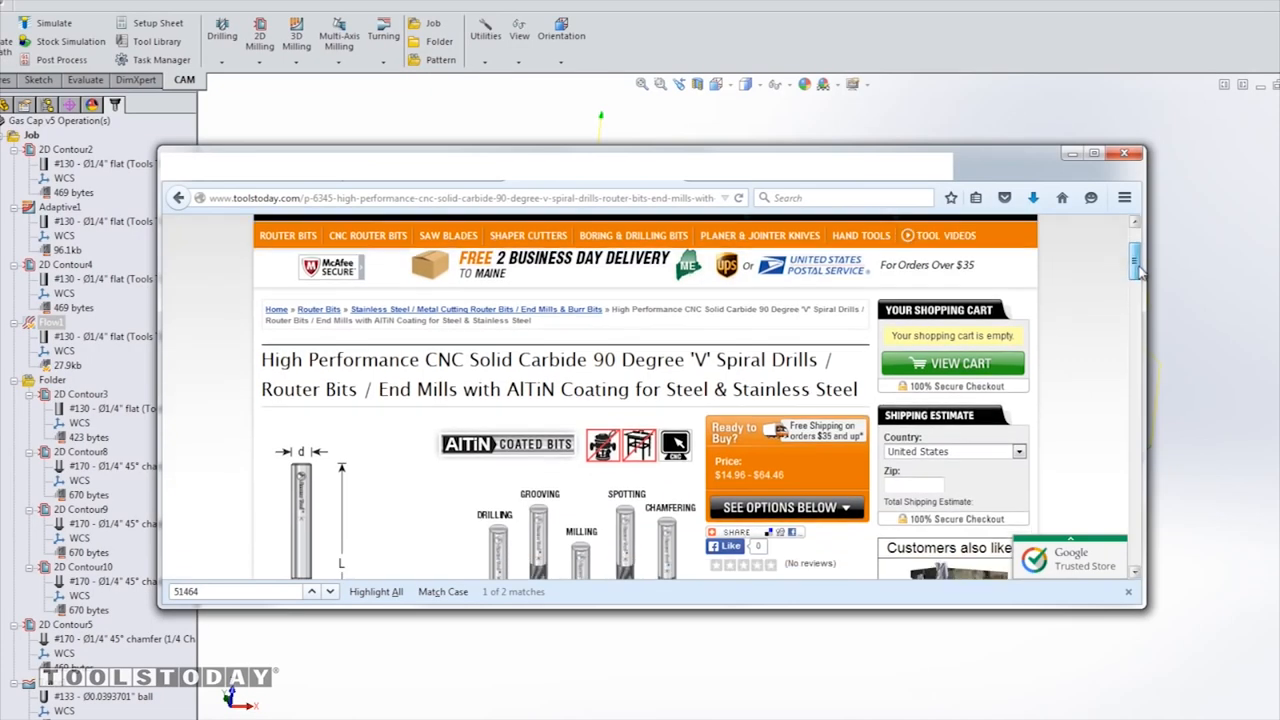
Step: Scroll the 90° V-spiral bit page down to the Choose Your size and price table
scroll(down, 3)
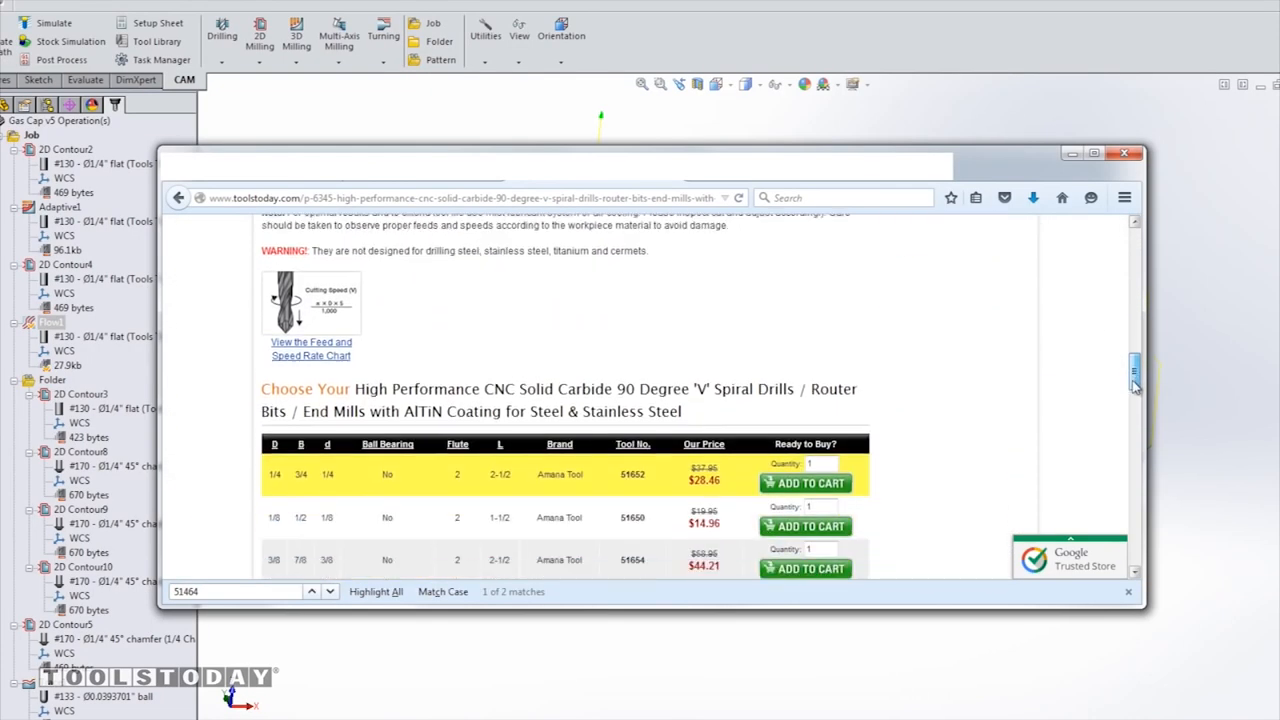
scroll(down, 3)
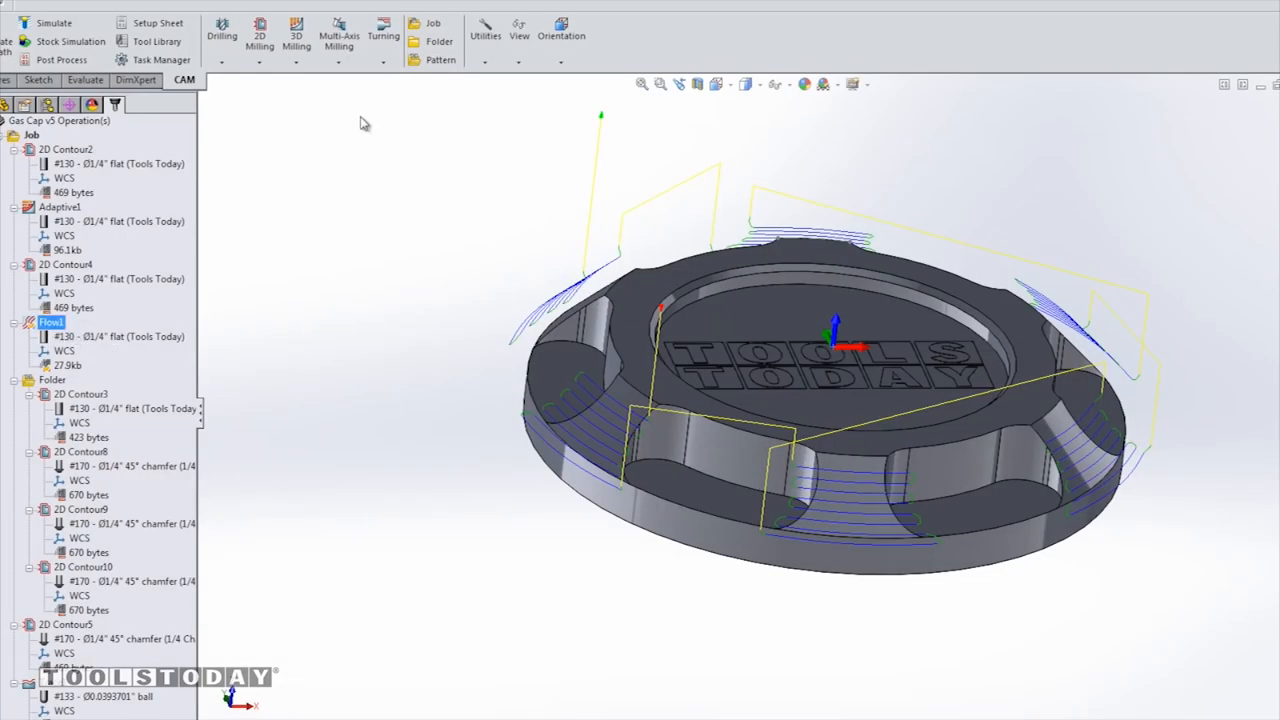
Step: Display the Flow1 toolpath and open Flow1 to view its selected faces and pass settings
click(296, 35)
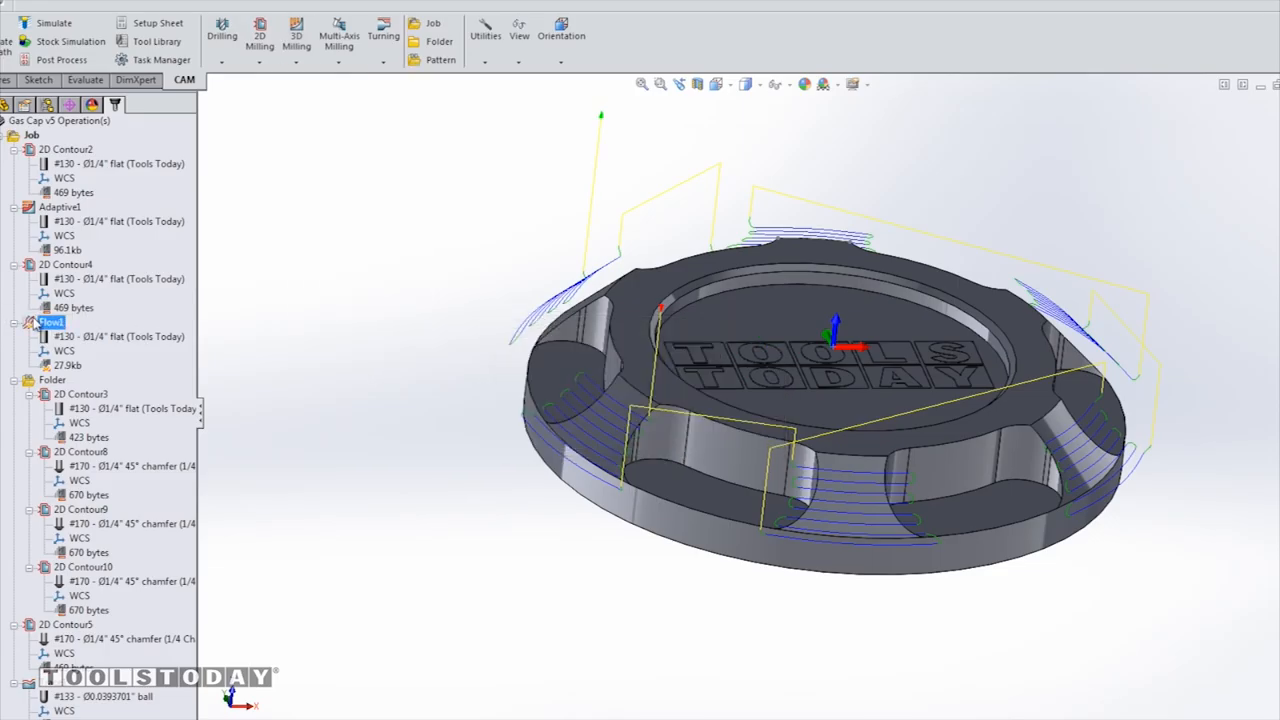
double_click(52, 322)
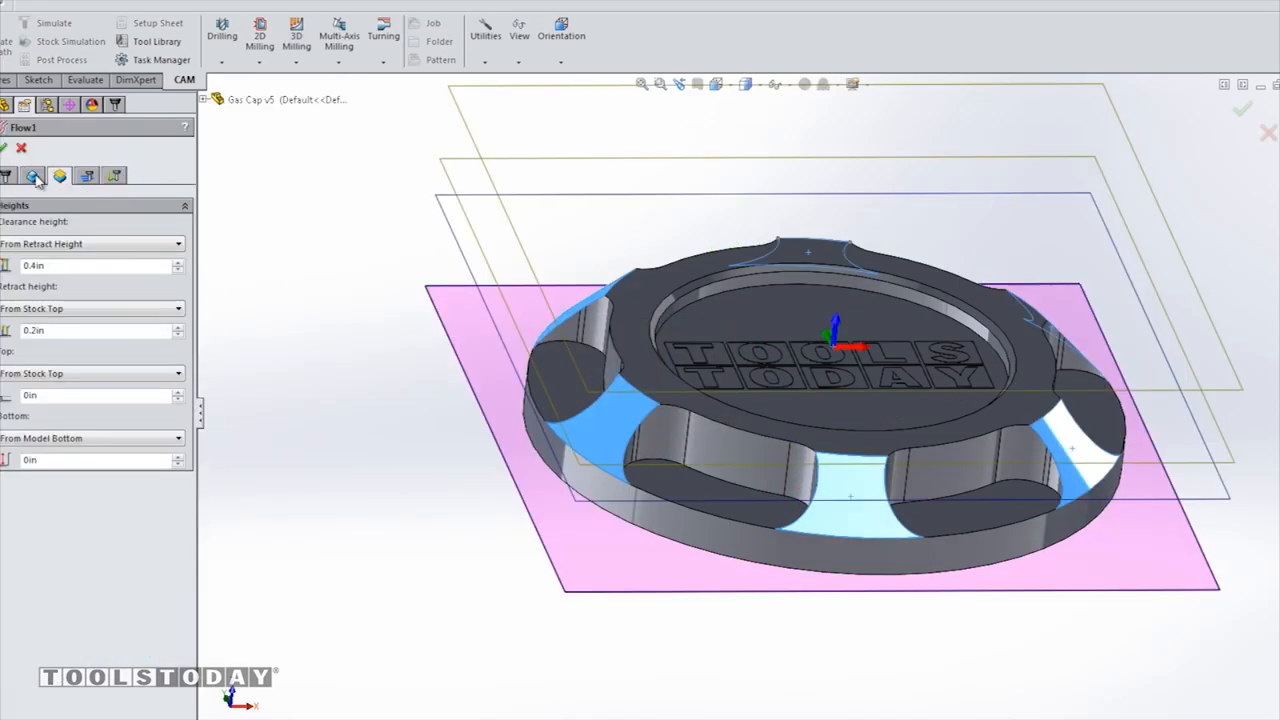
click(59, 176)
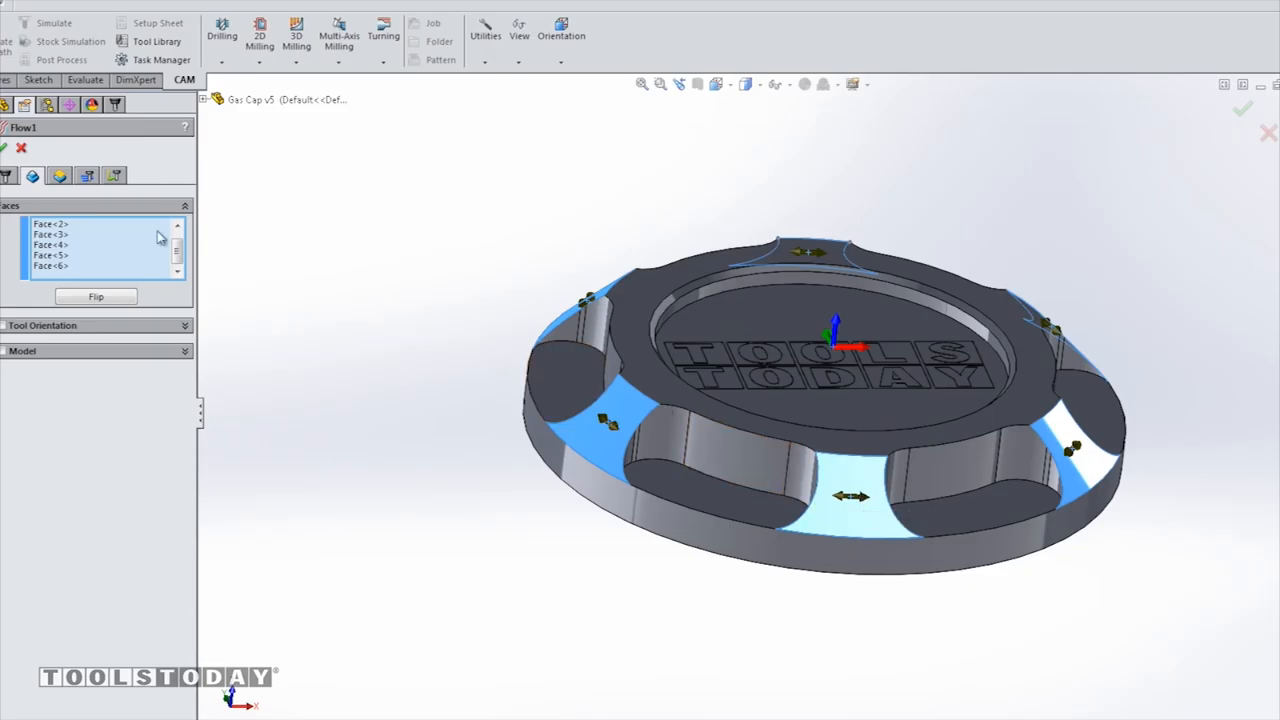
click(86, 176)
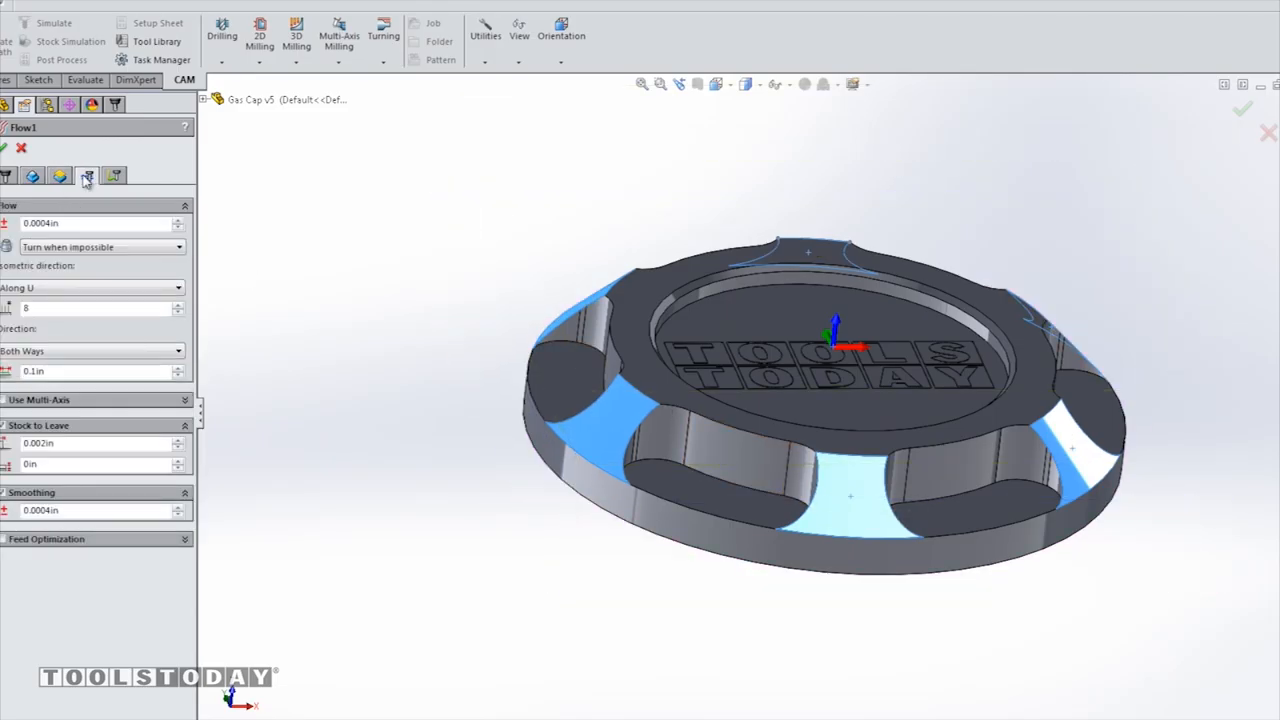
mouse_move(60, 308)
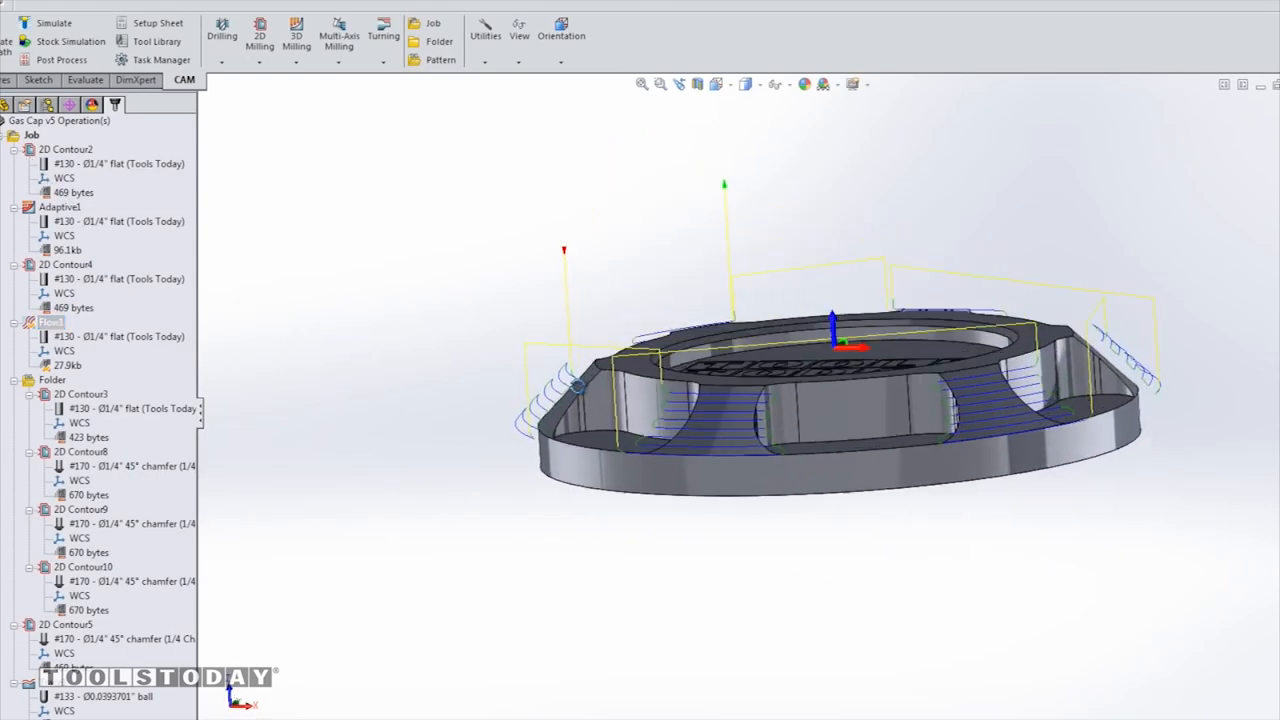
Step: Show the 2D Contour3 toolpath and start a linear pattern, picking its first direction
click(80, 393)
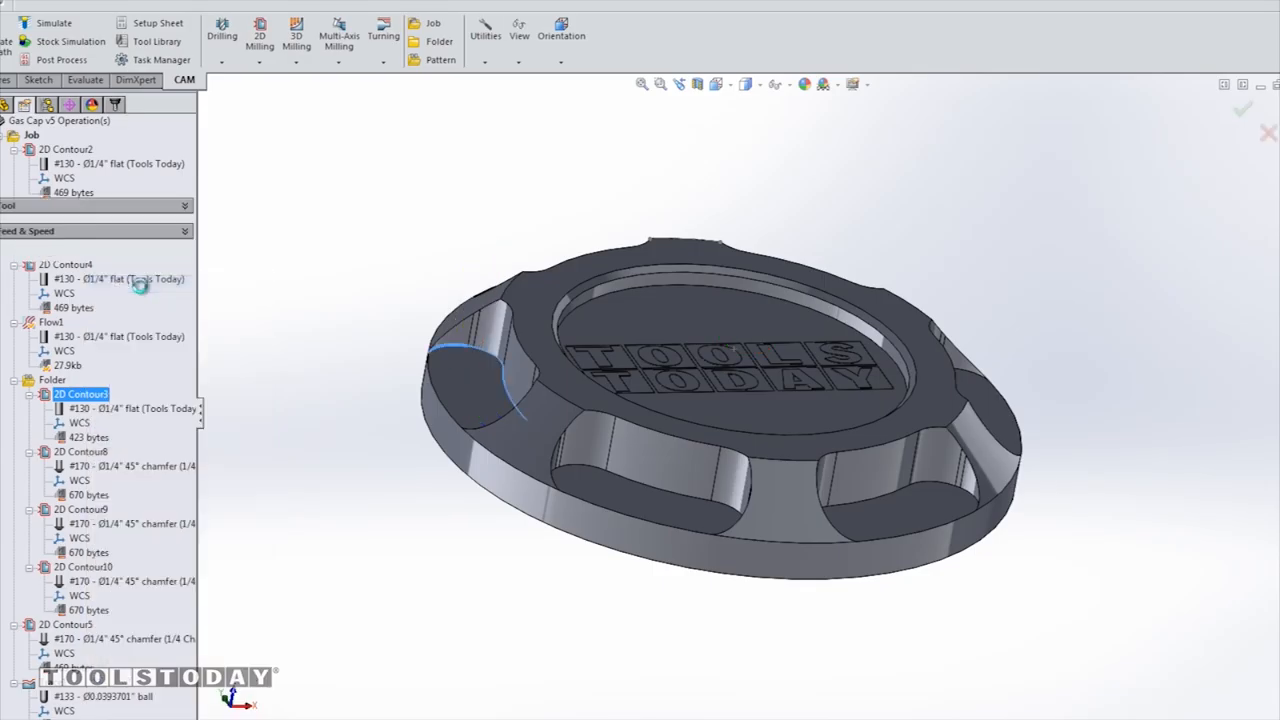
double_click(80, 393)
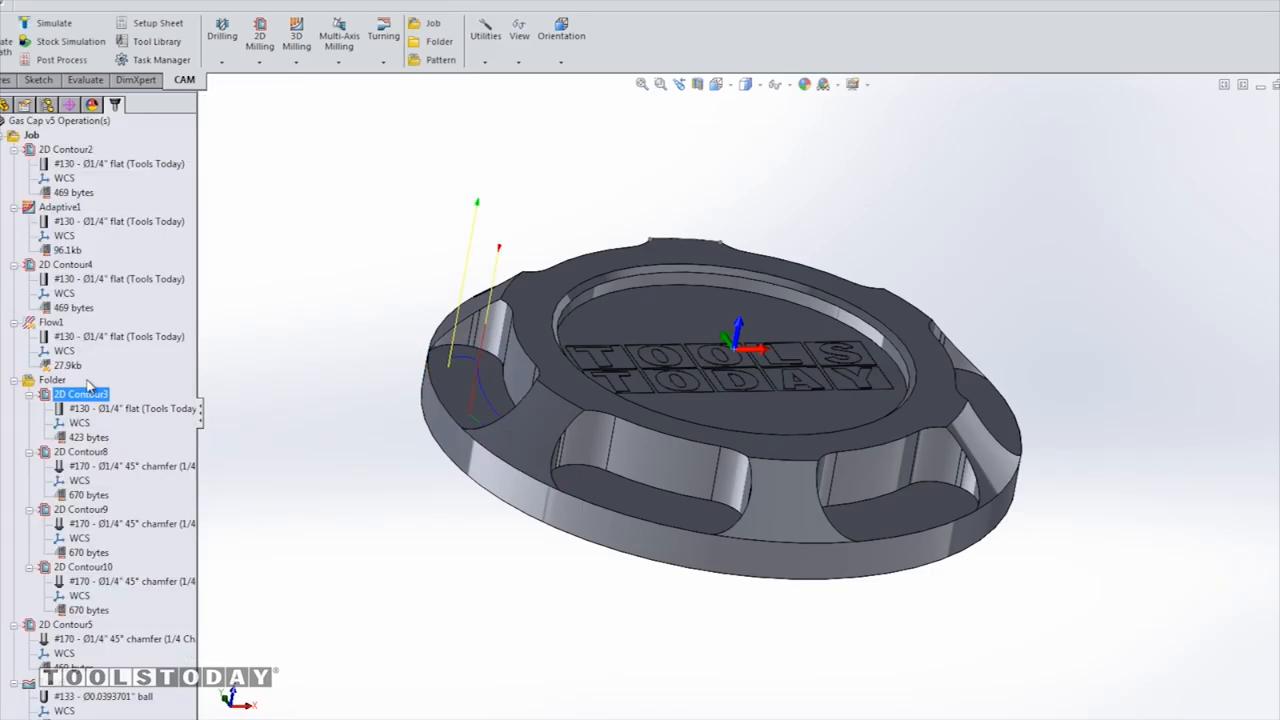
right_click(80, 393)
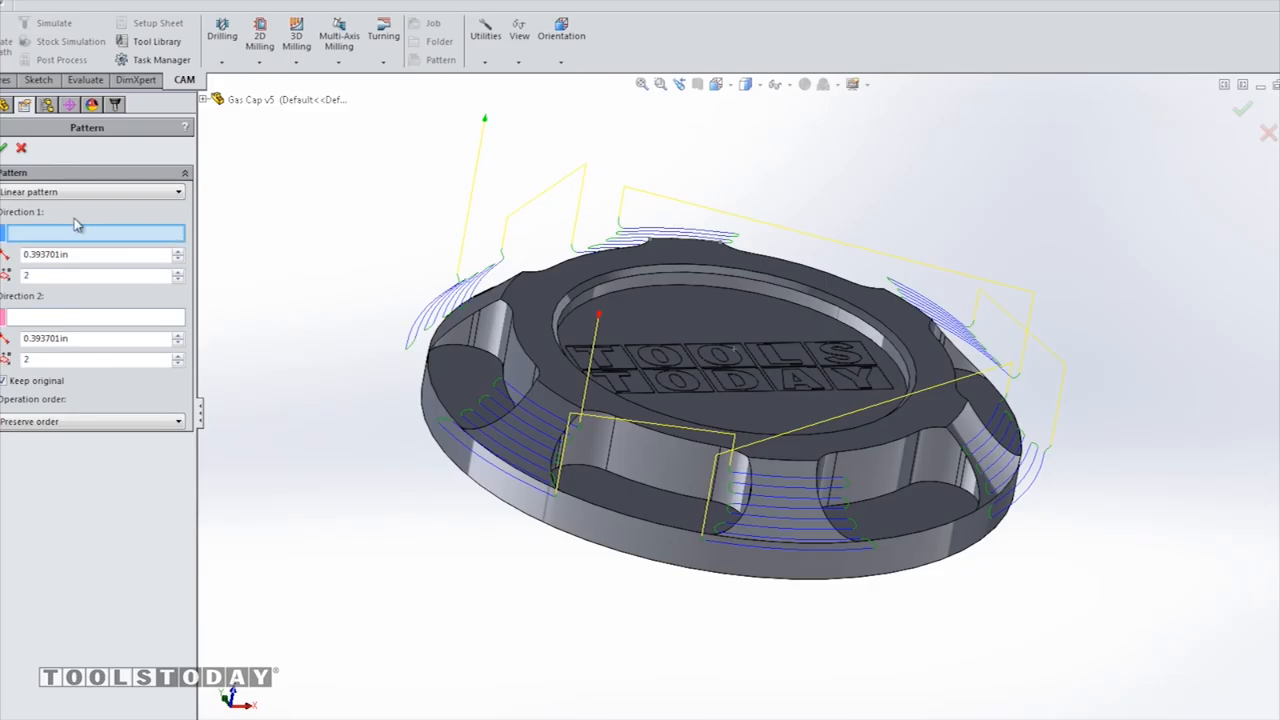
mouse_move(100, 213)
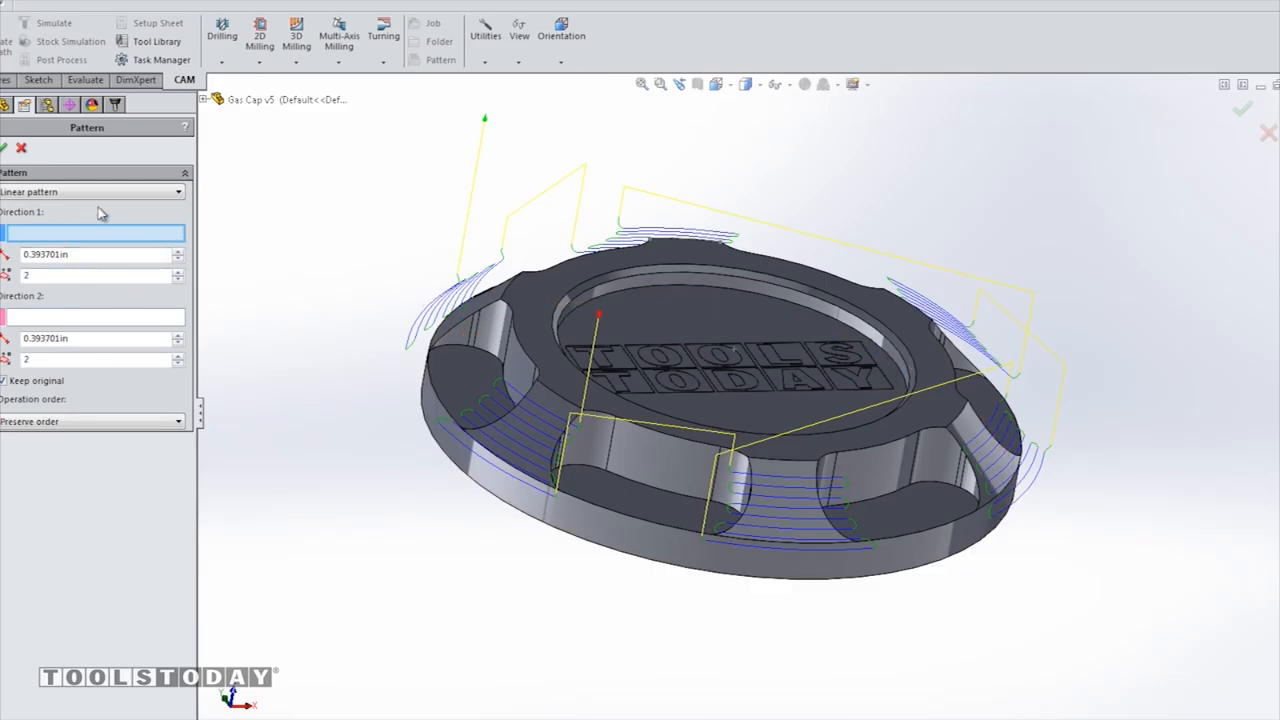
click(90, 191)
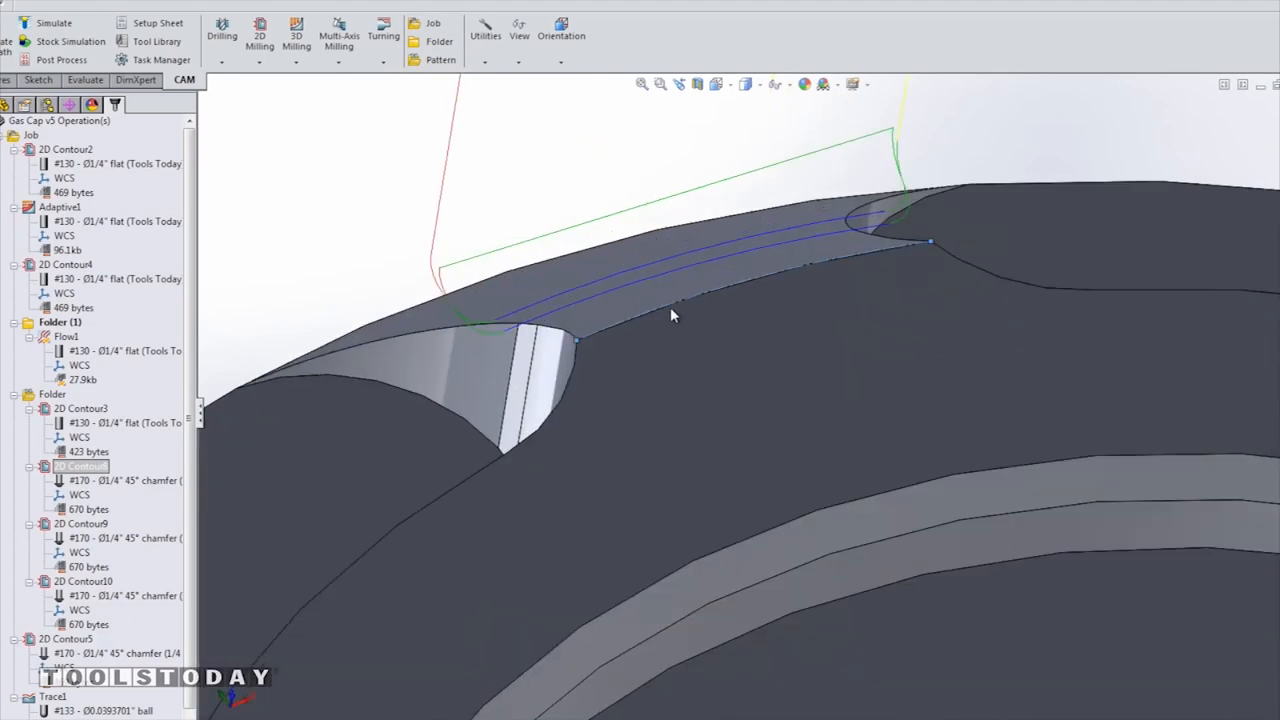
Step: In the design tree, sketch a line ending where a finger groove meets the rim
click(38, 80)
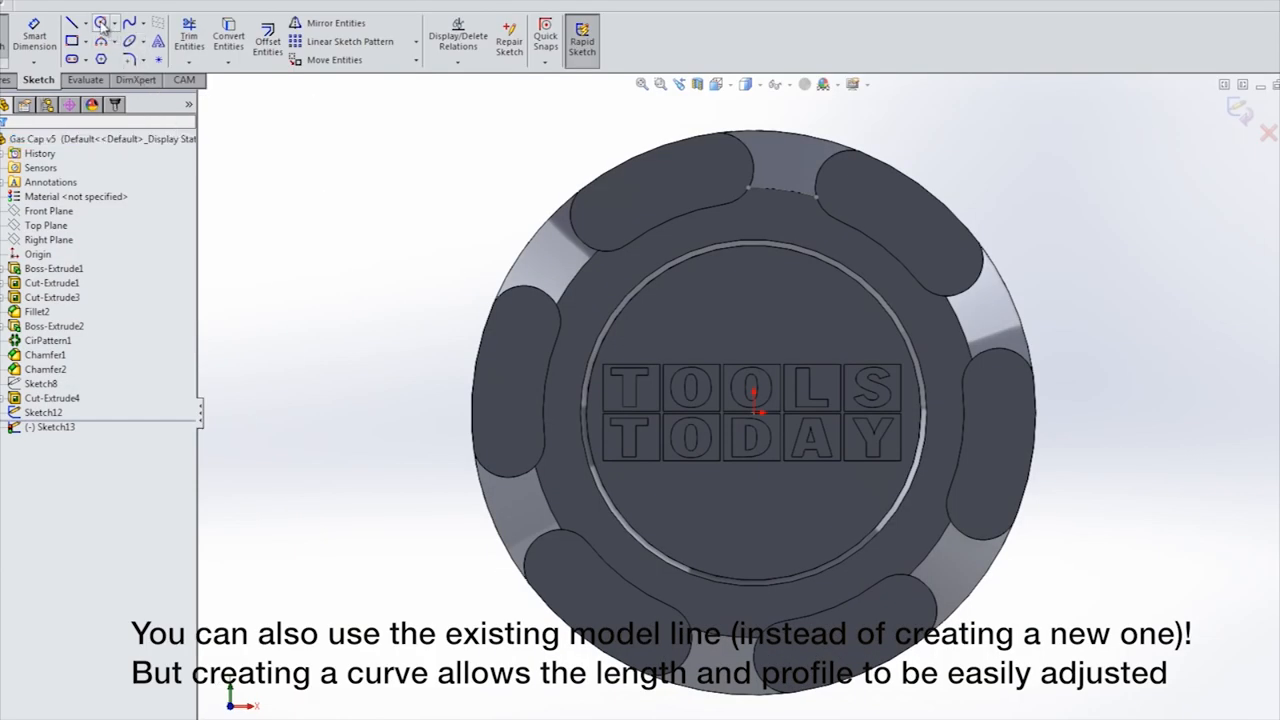
click(100, 23)
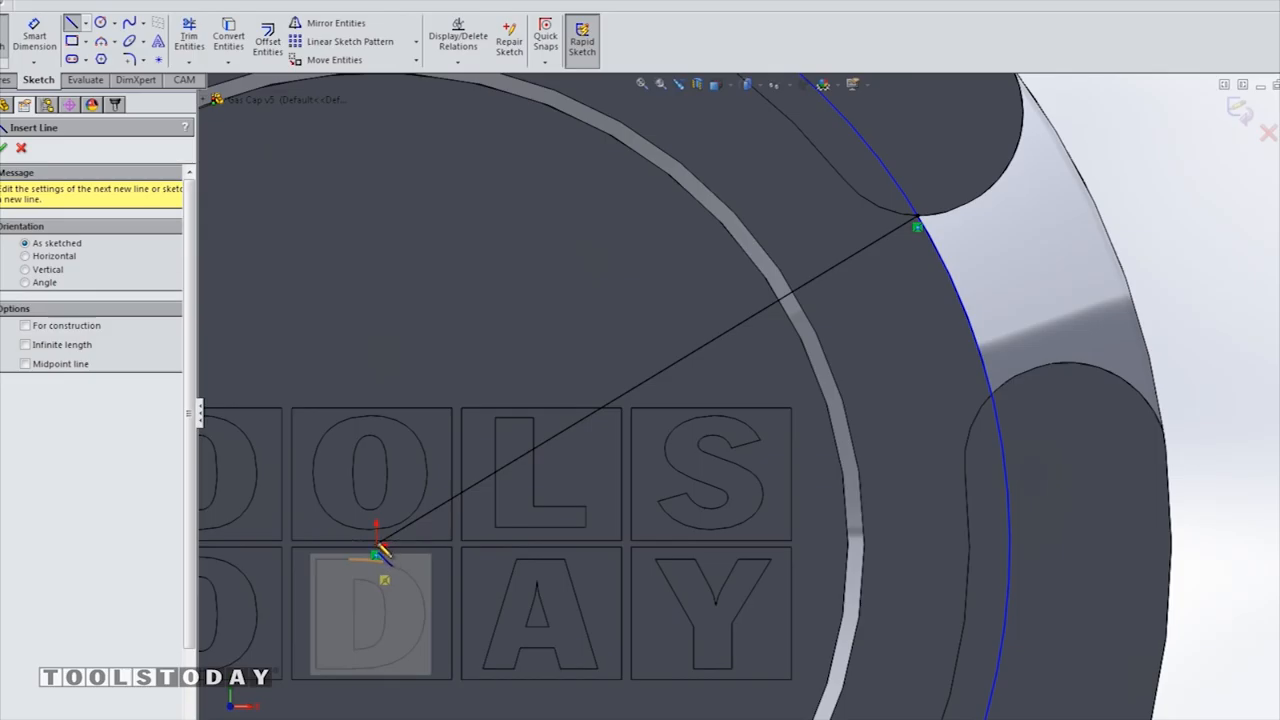
click(990, 405)
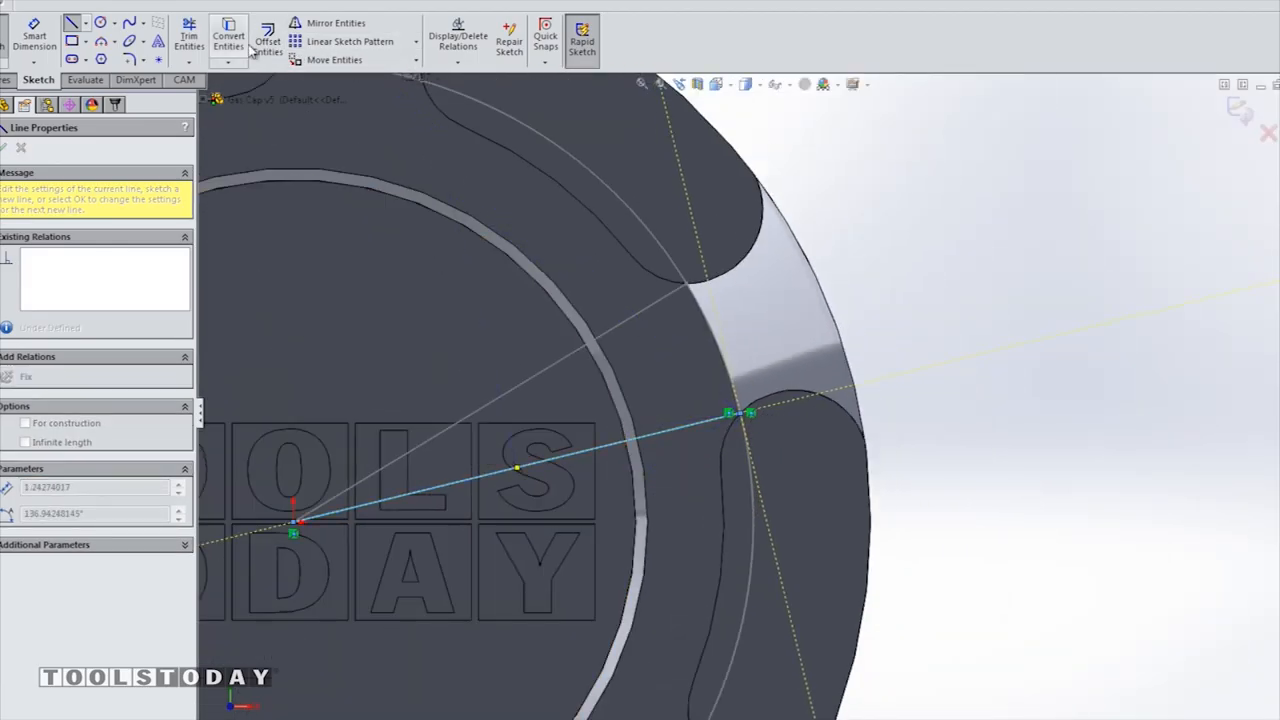
click(189, 40)
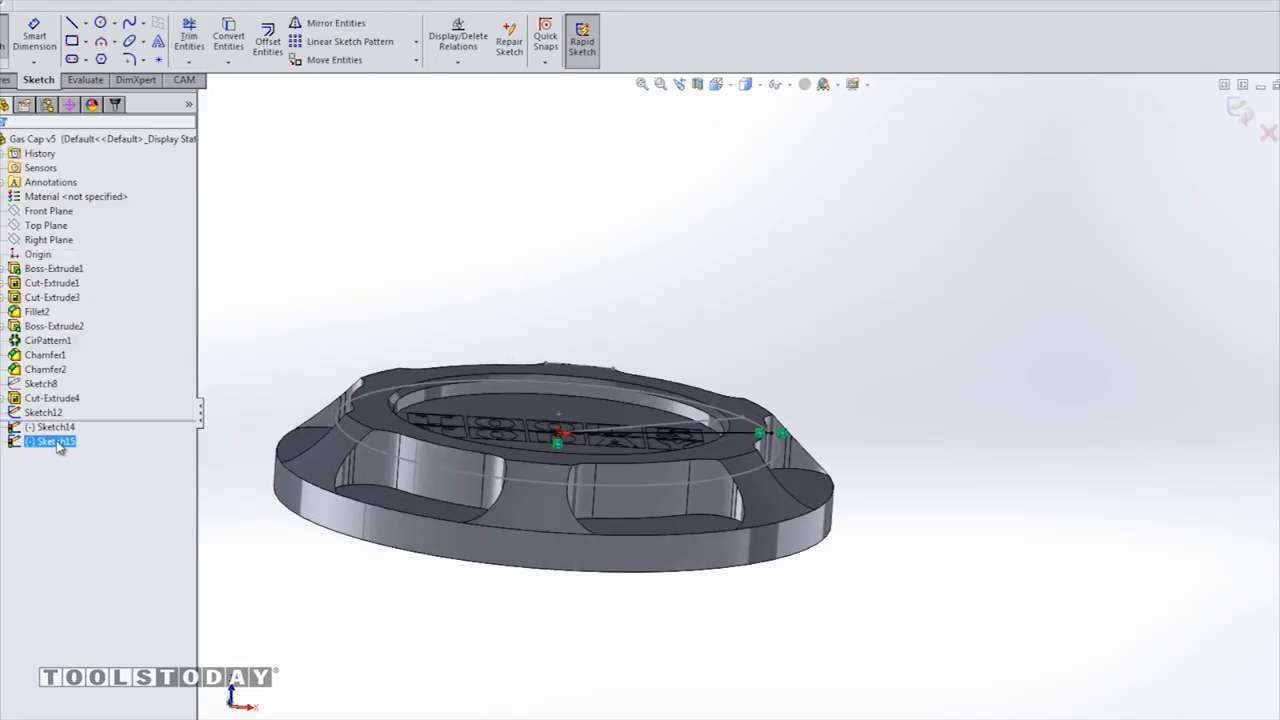
Step: Delete Sketch15, reopen Sketch14 for editing and start Trim Entities on its lines
click(54, 441)
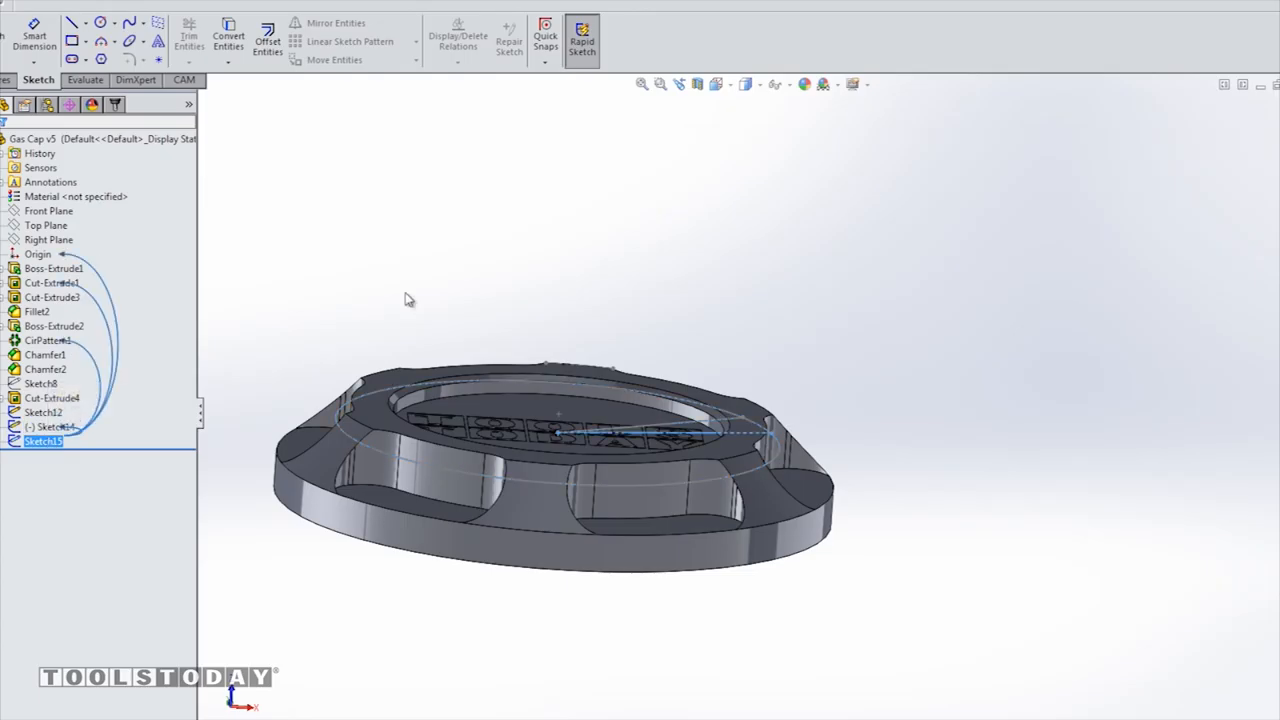
right_click(42, 441)
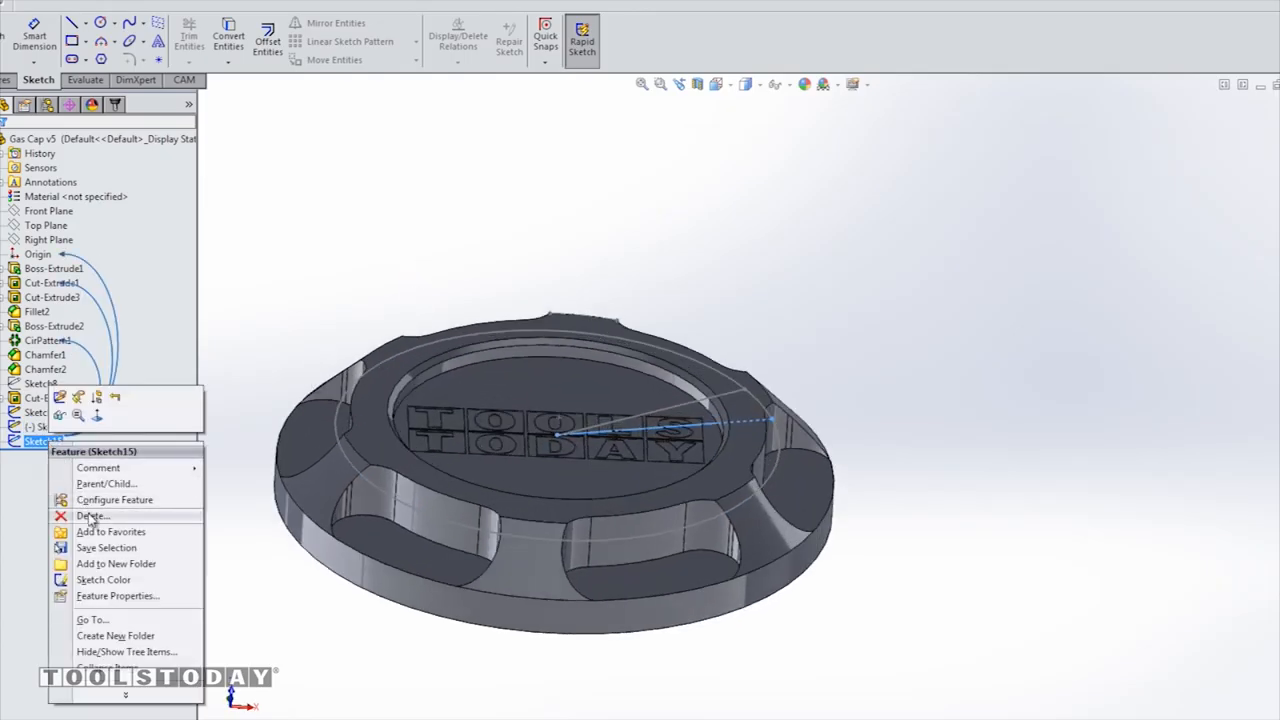
click(91, 515)
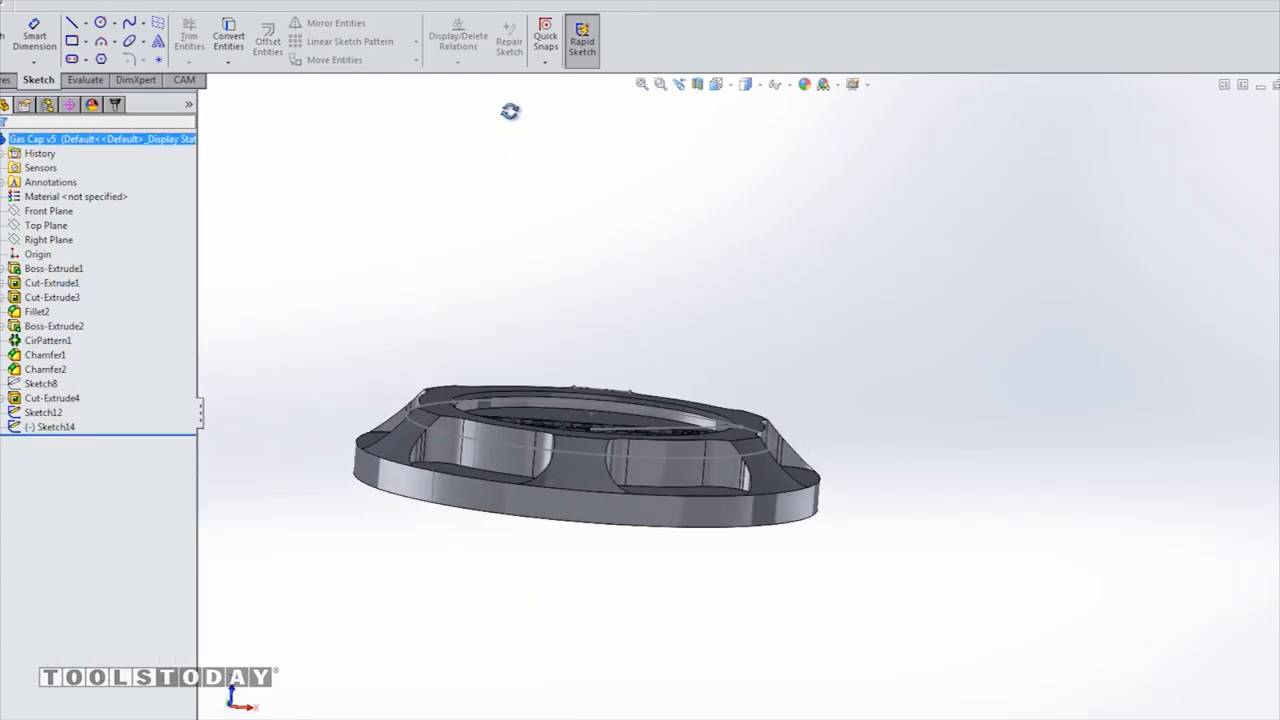
right_click(55, 426)
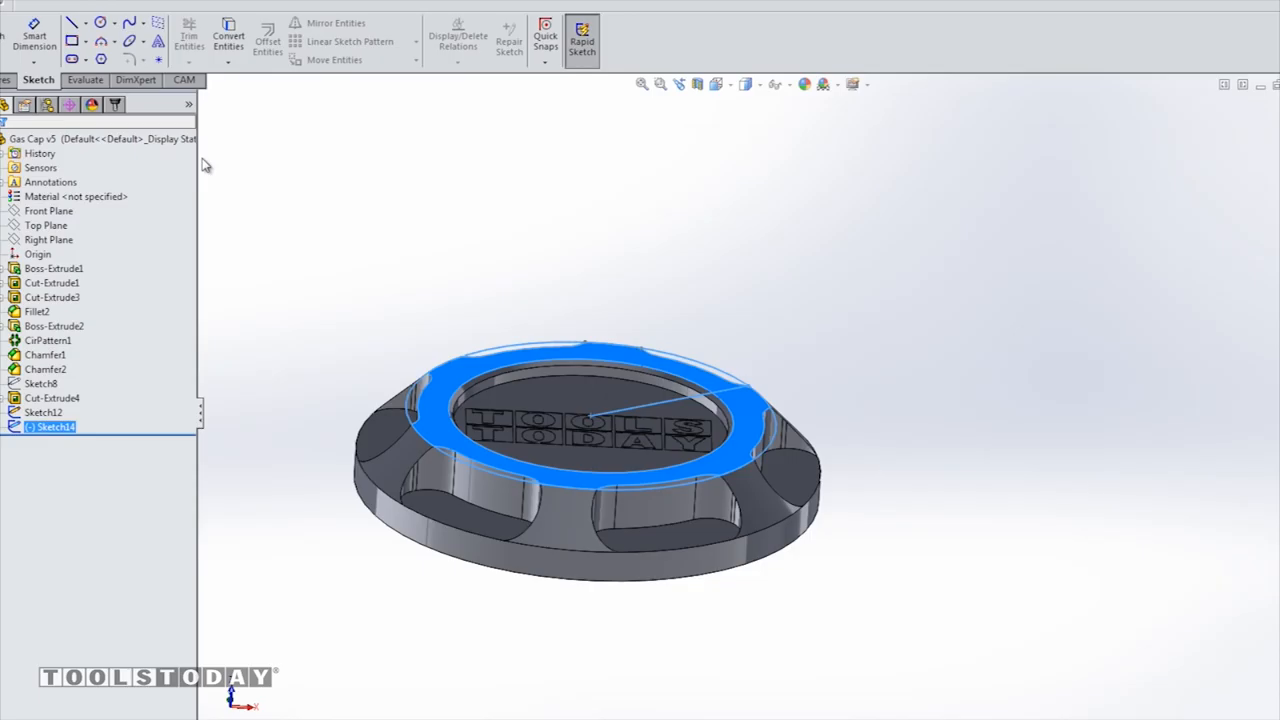
right_click(50, 427)
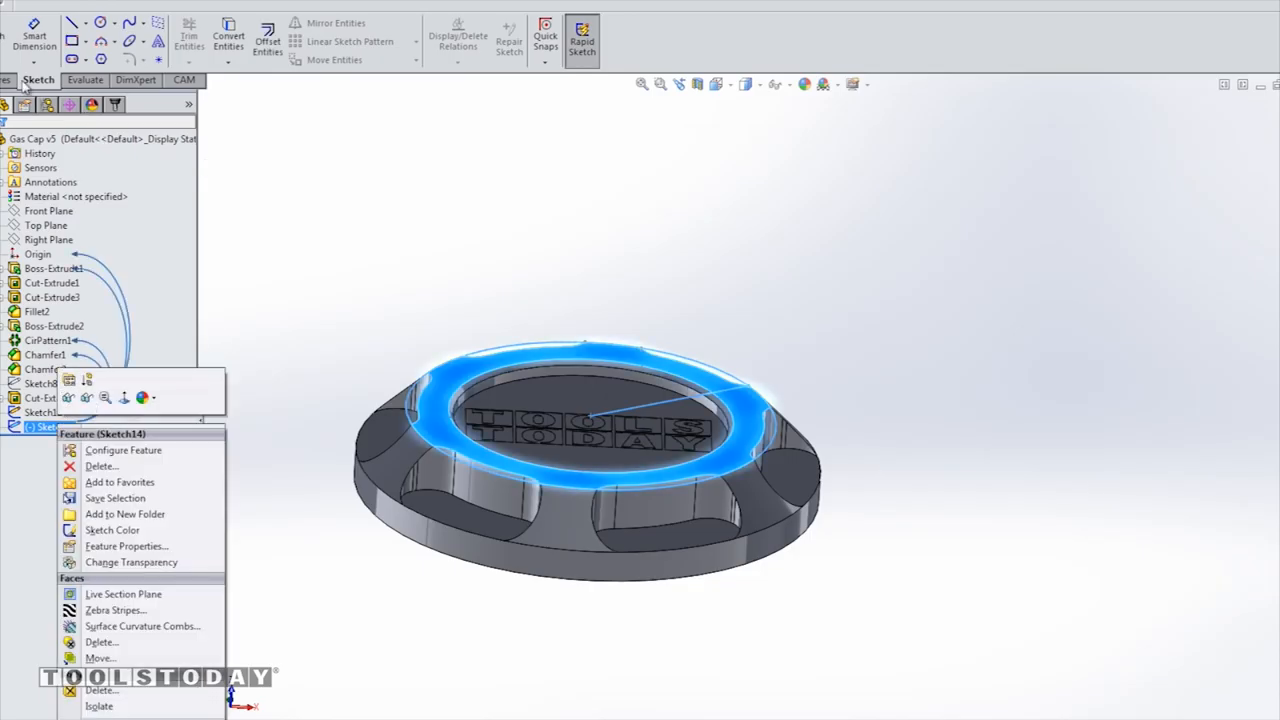
mouse_move(87, 385)
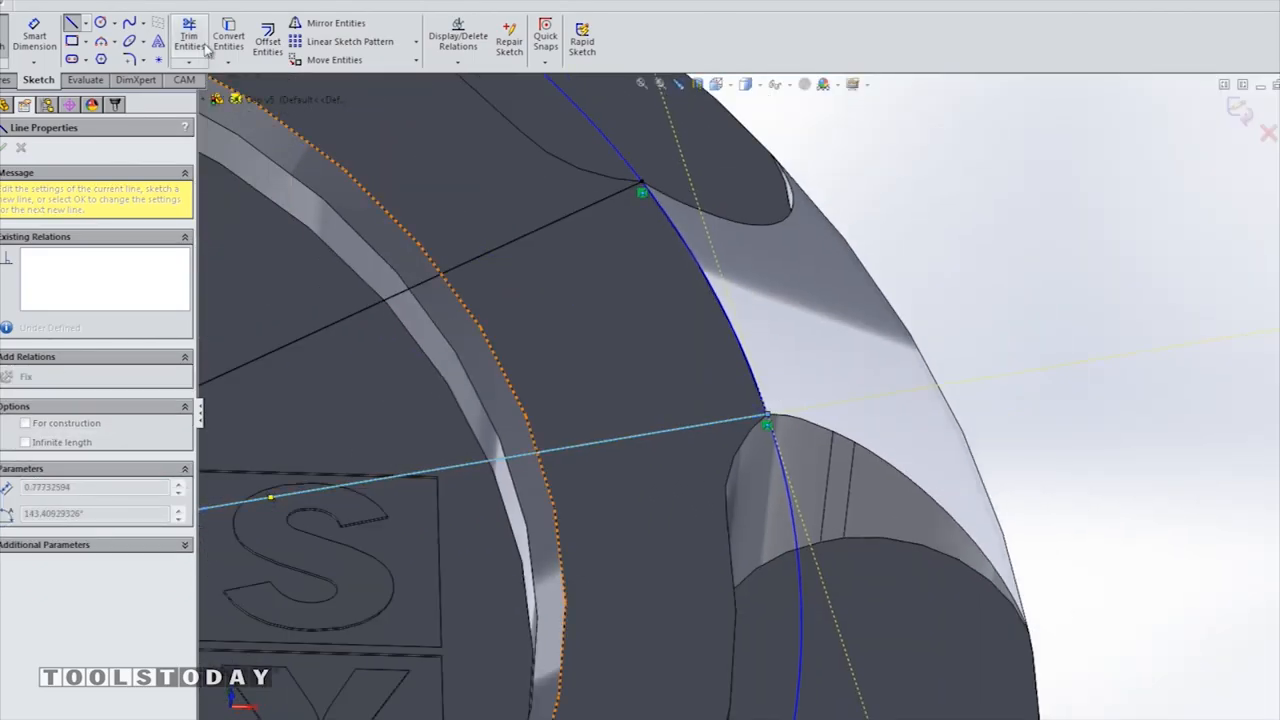
click(189, 40)
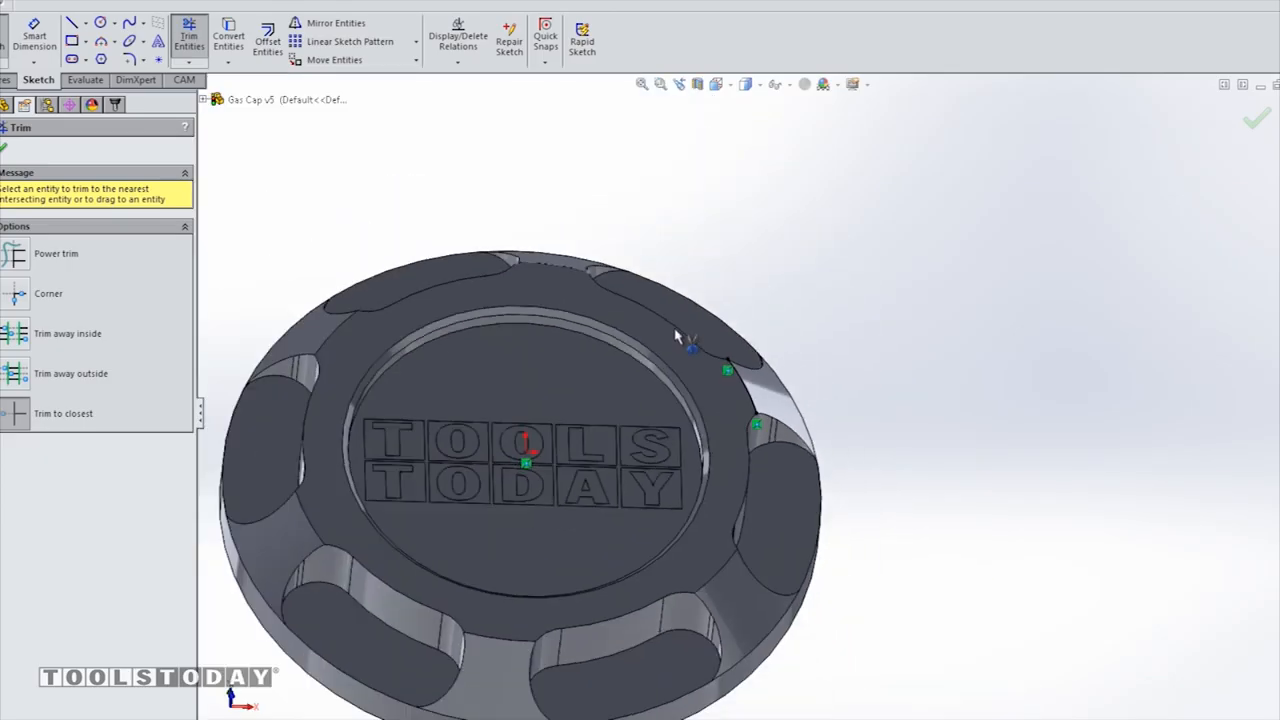
Step: Edit 2D Contour8 to review its Arc1@Sketch12 edge, two finishing passes and 0.1 in chamfer
click(183, 79)
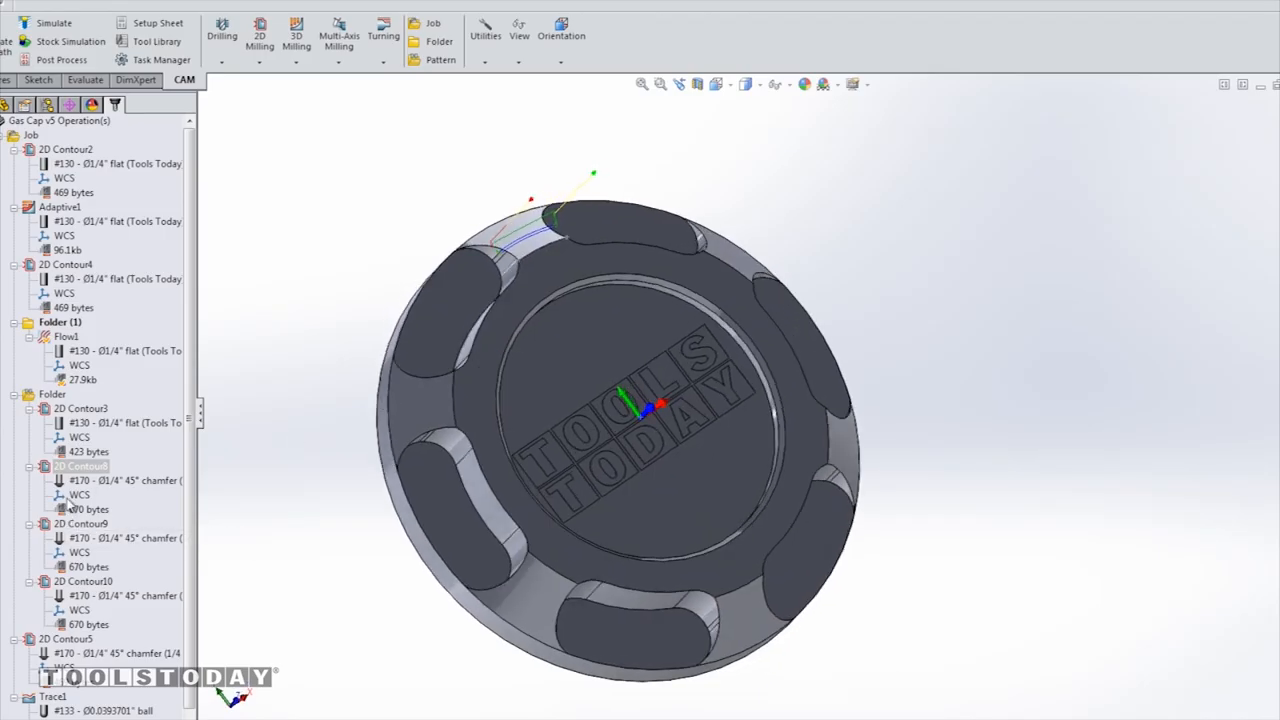
right_click(80, 466)
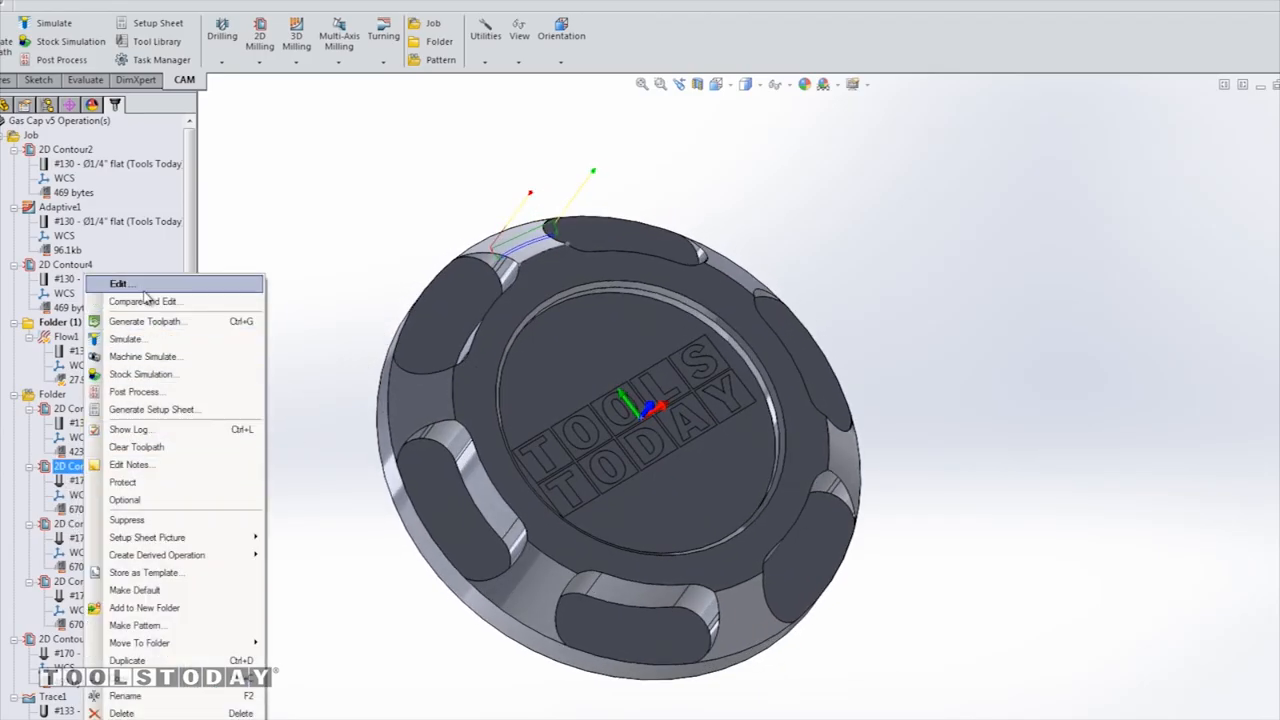
click(119, 284)
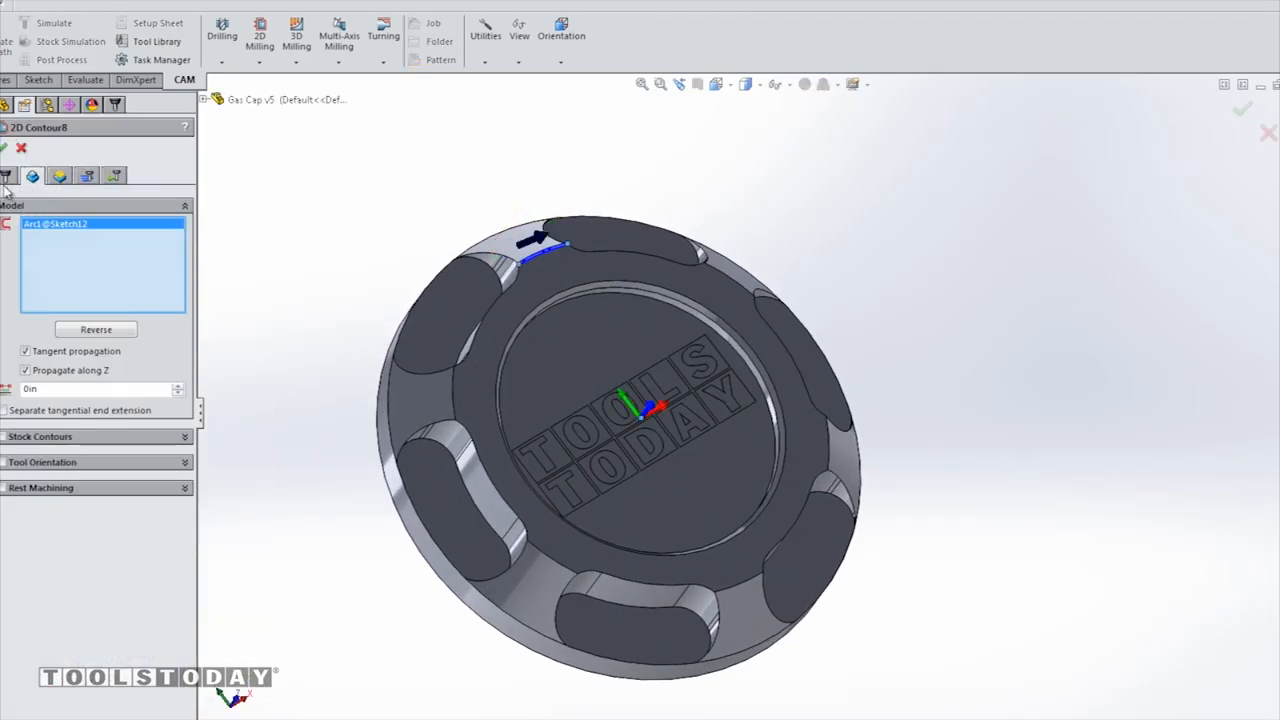
click(32, 176)
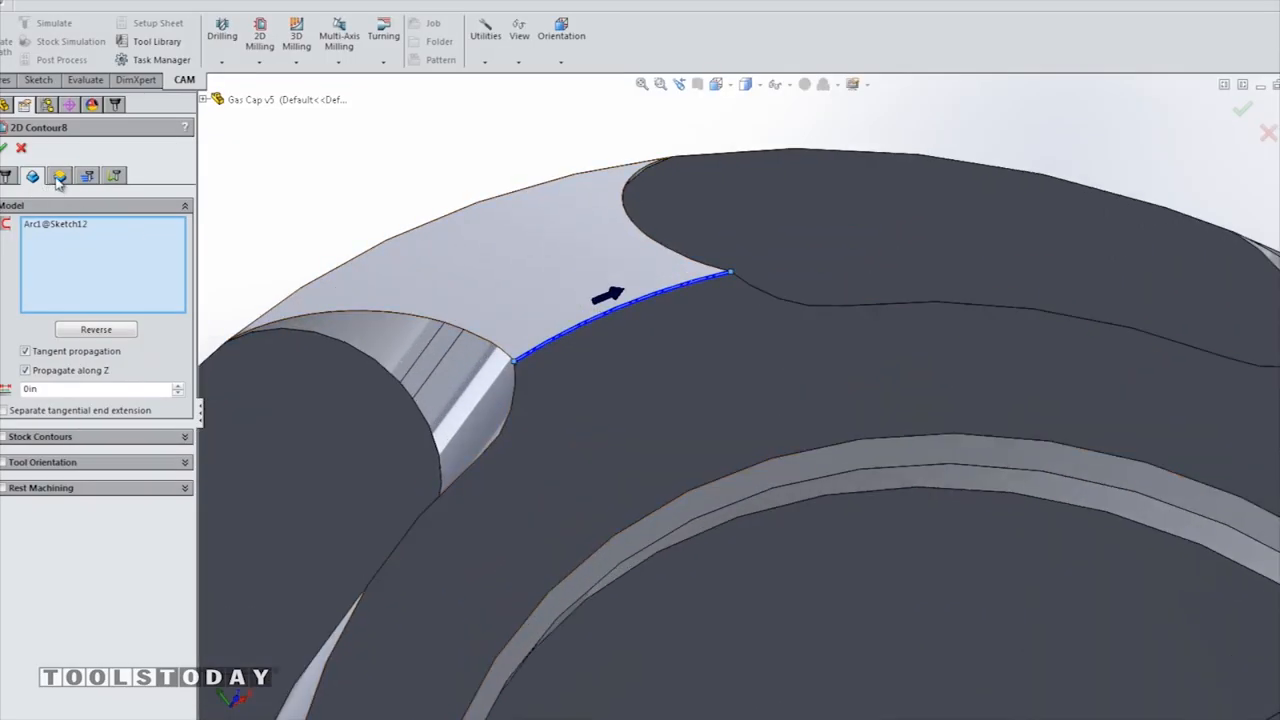
click(87, 176)
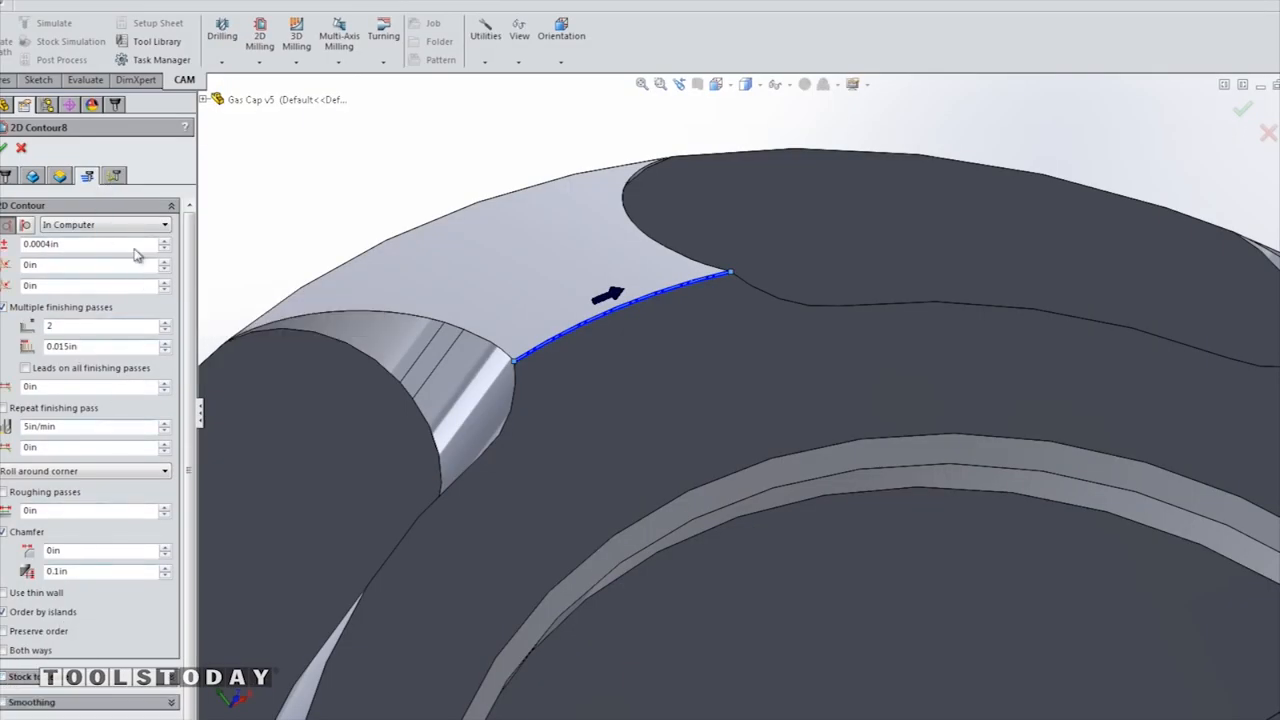
click(114, 176)
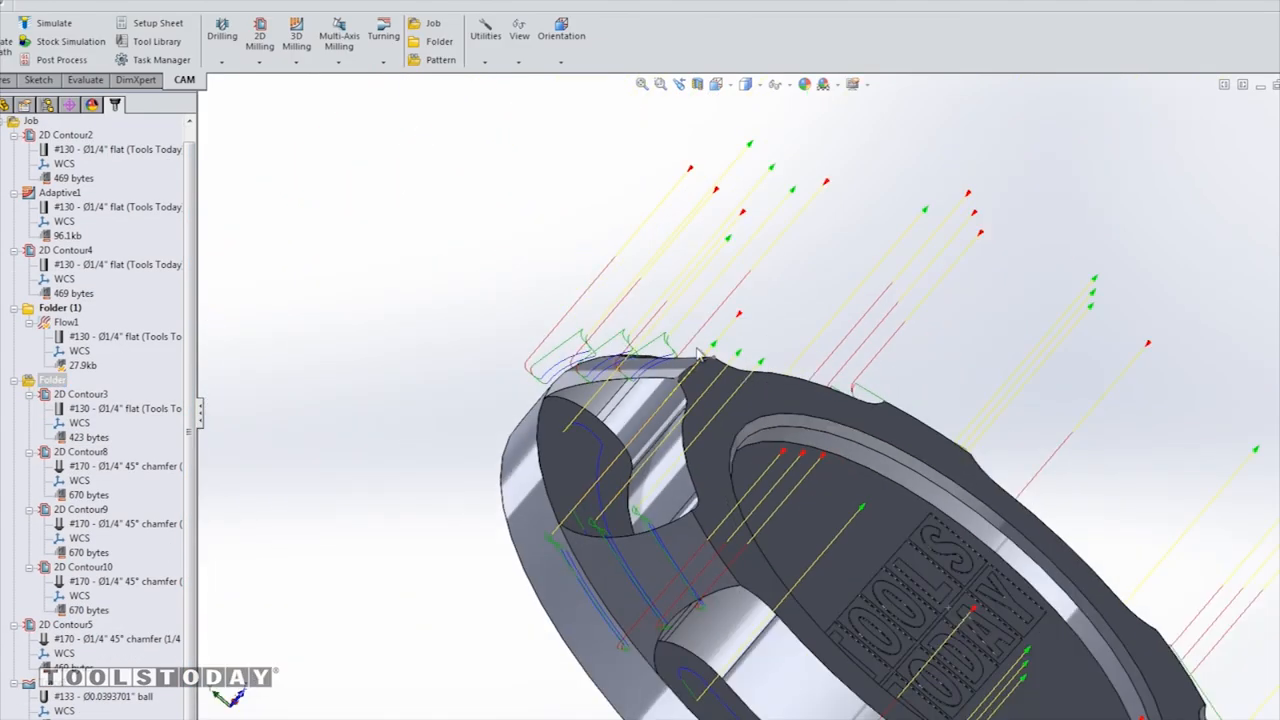
Step: Review the 2D Contour8 and 2D Contour9 chamfer toolpaths and check their tool data
click(80, 451)
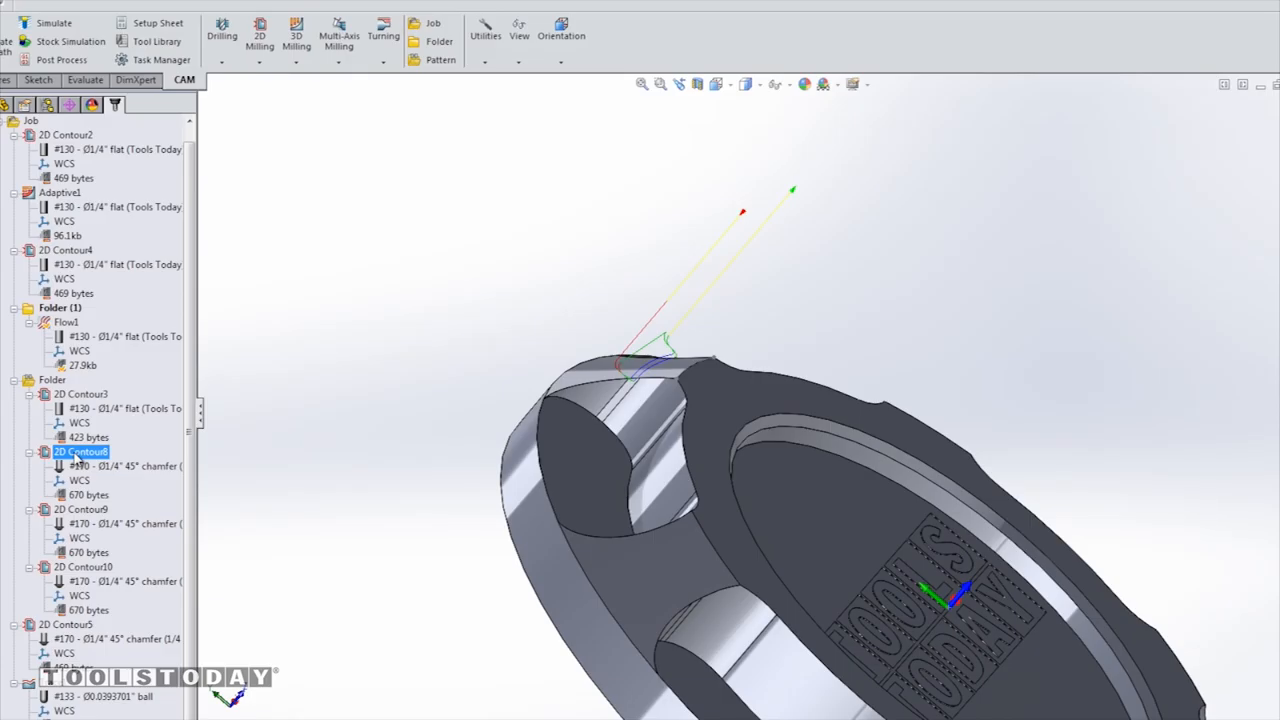
click(80, 509)
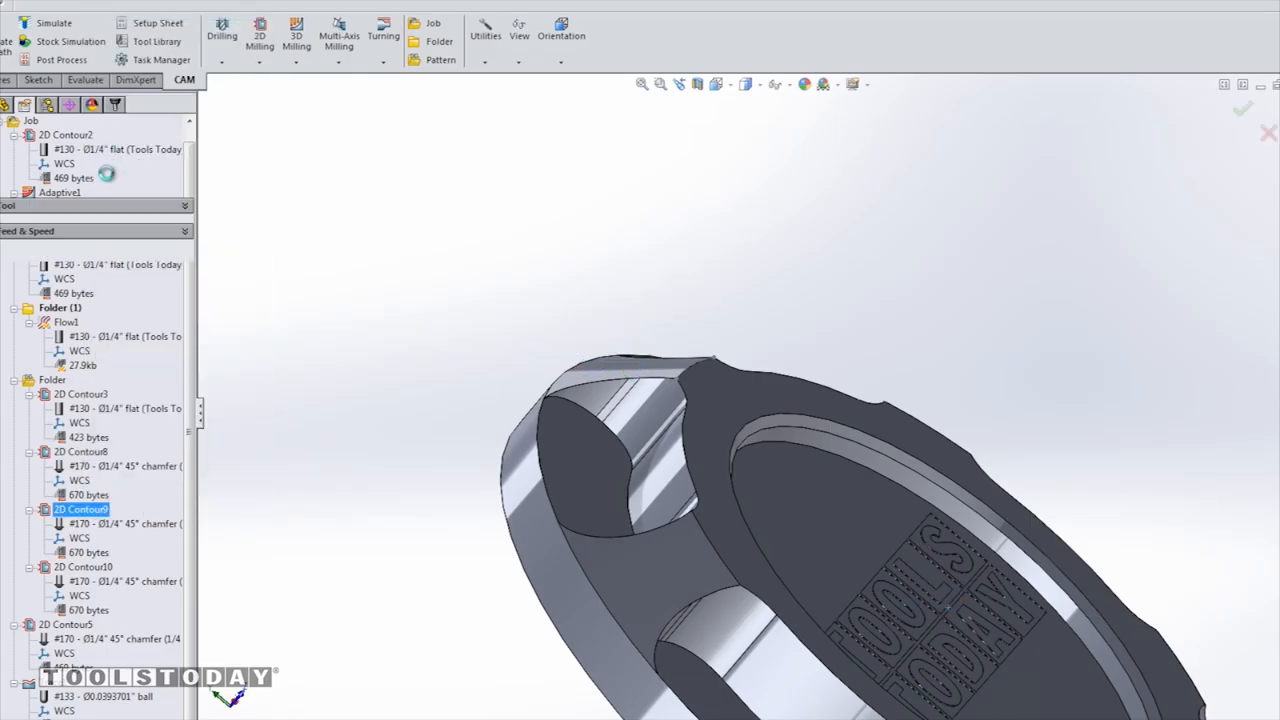
double_click(81, 509)
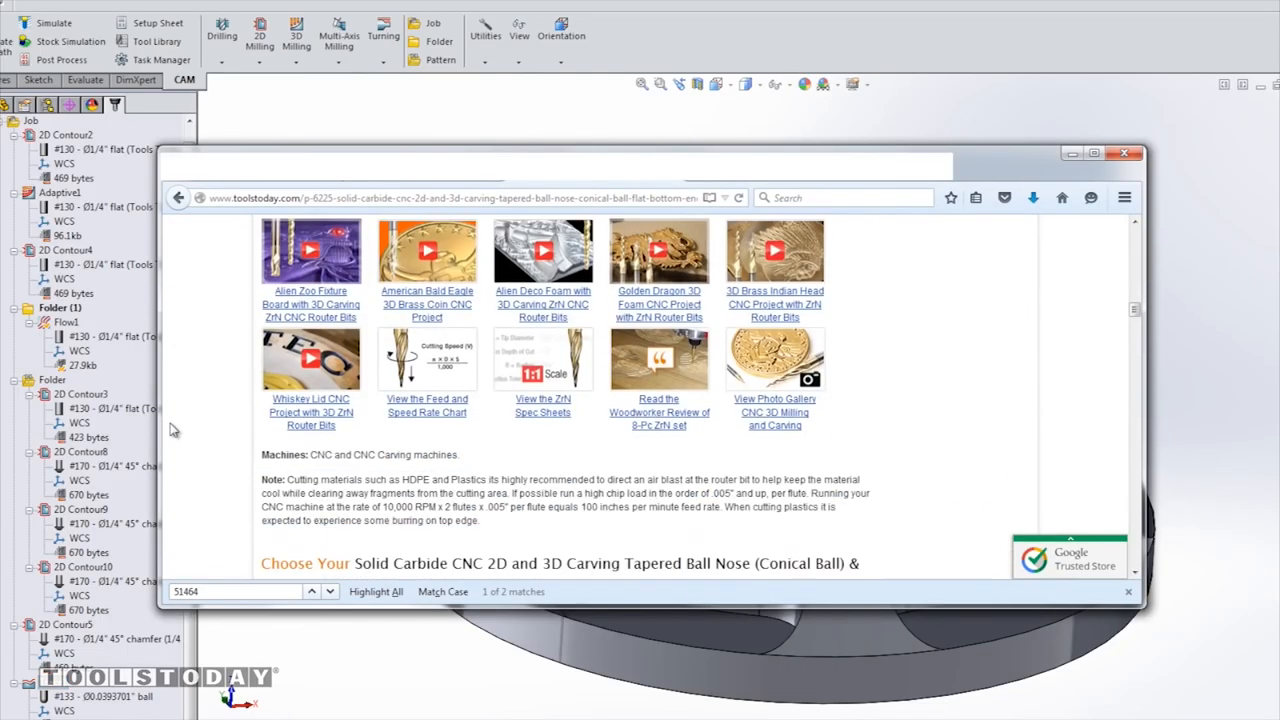
scroll(down, 3)
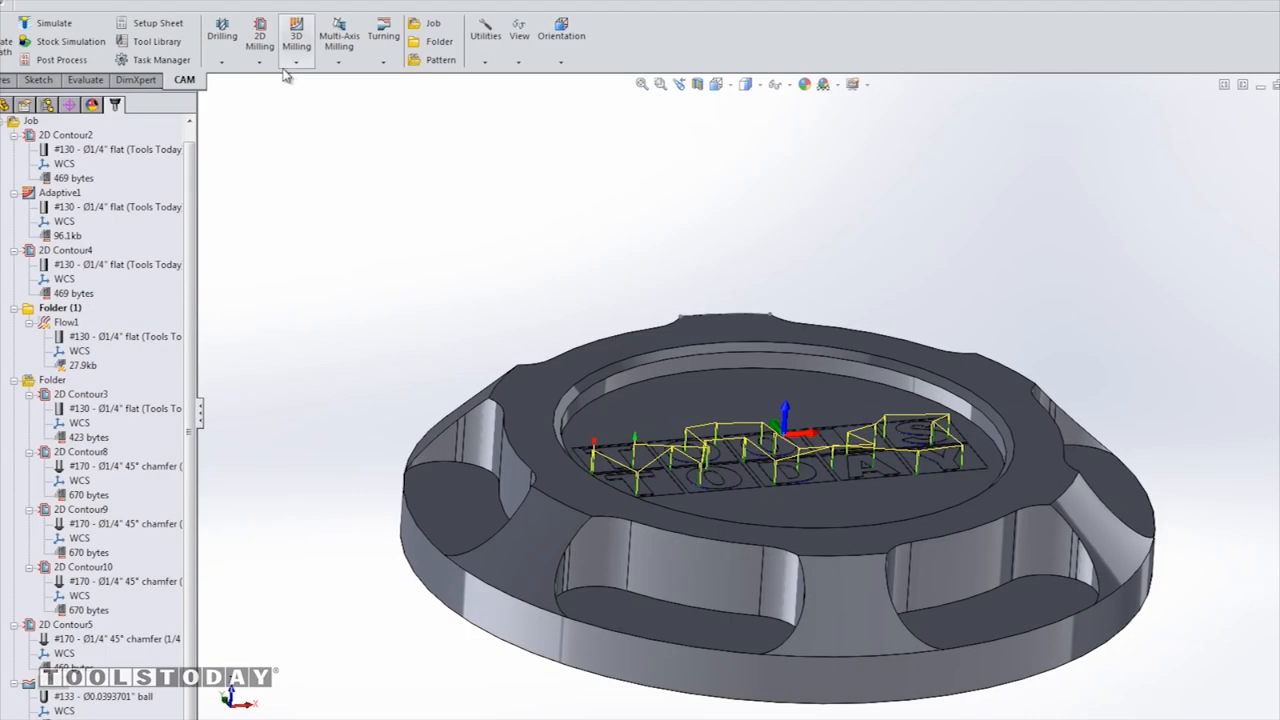
mouse_move(305, 352)
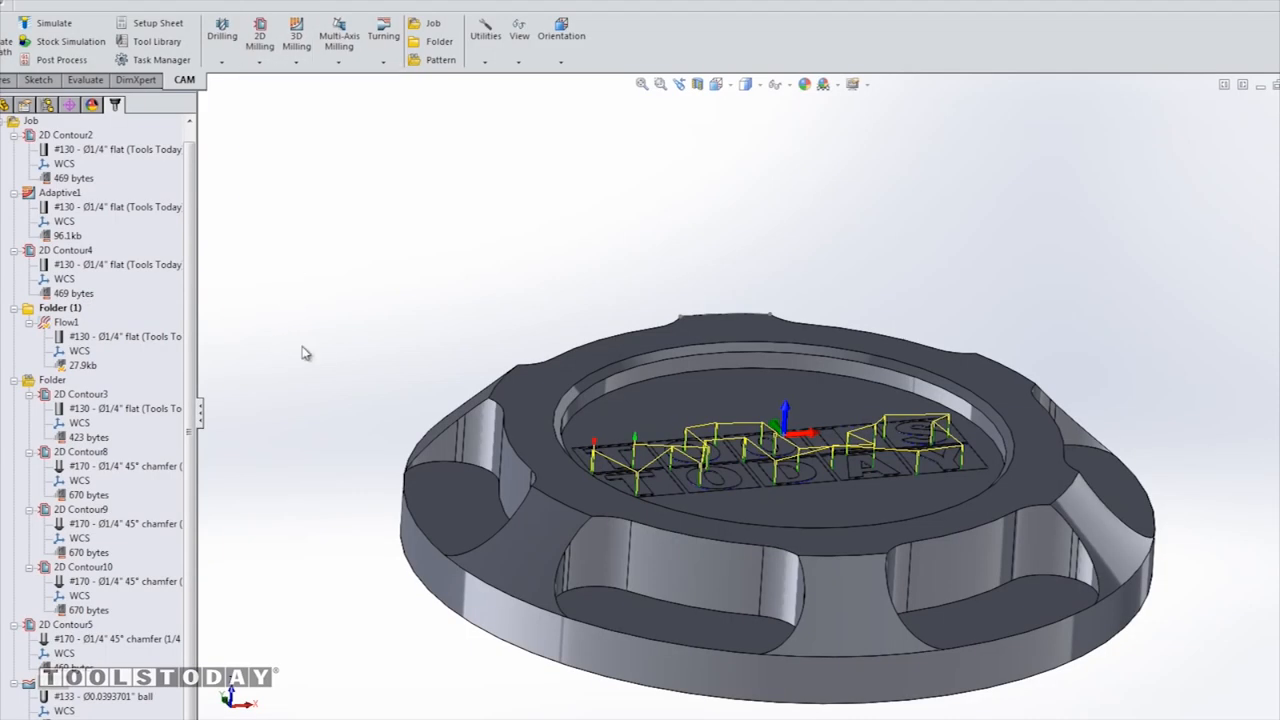
Step: Reopen Trace1 and add the T, O, and TODAY's O letter faces as trace geometry
right_click(66, 134)
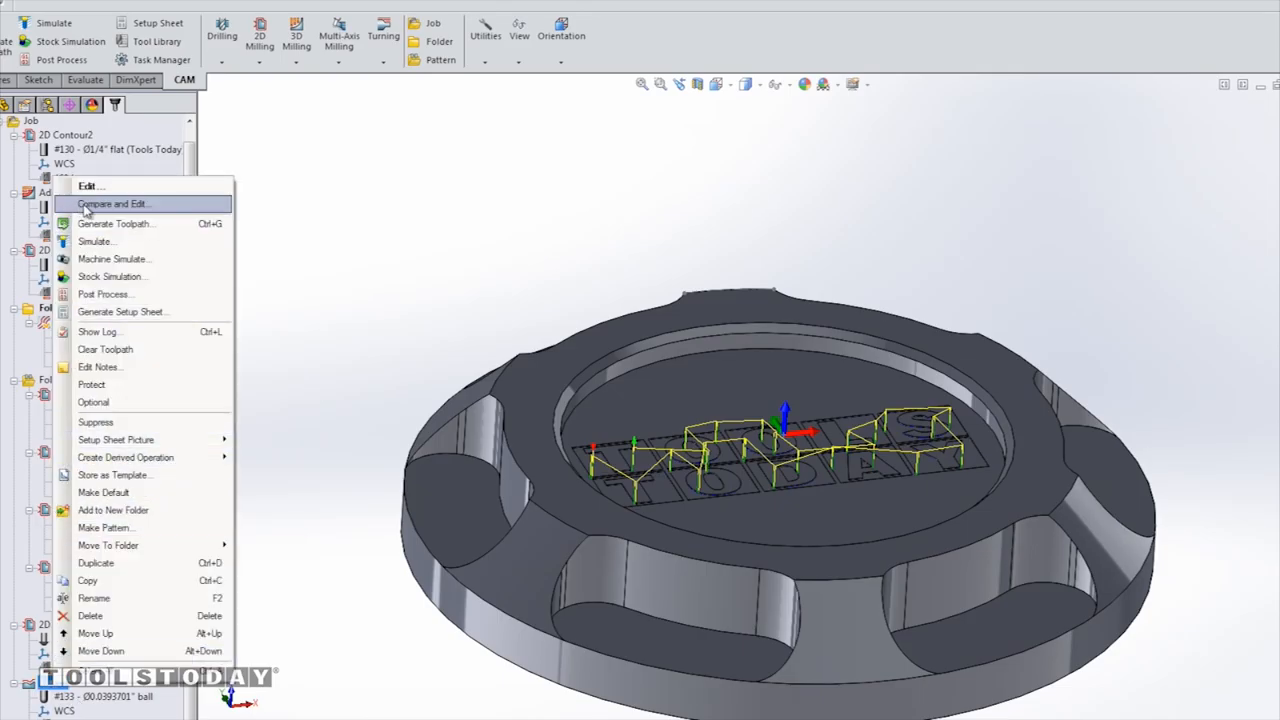
click(90, 186)
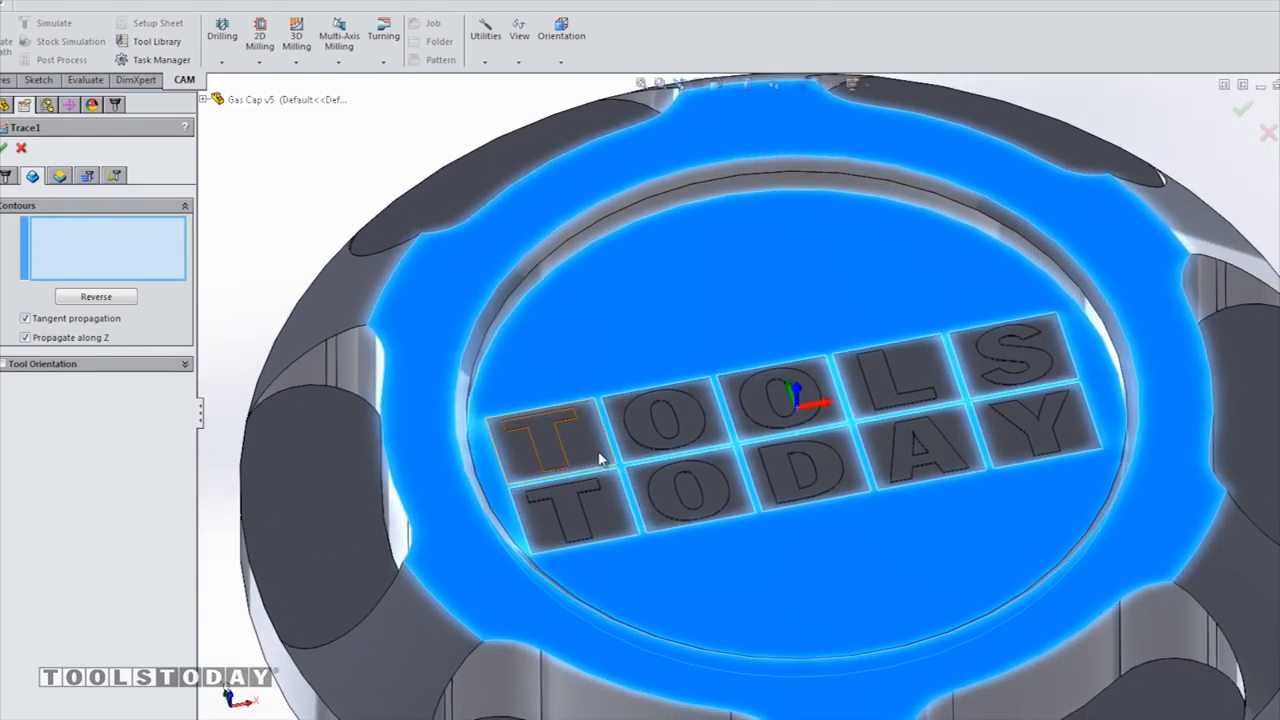
click(555, 440)
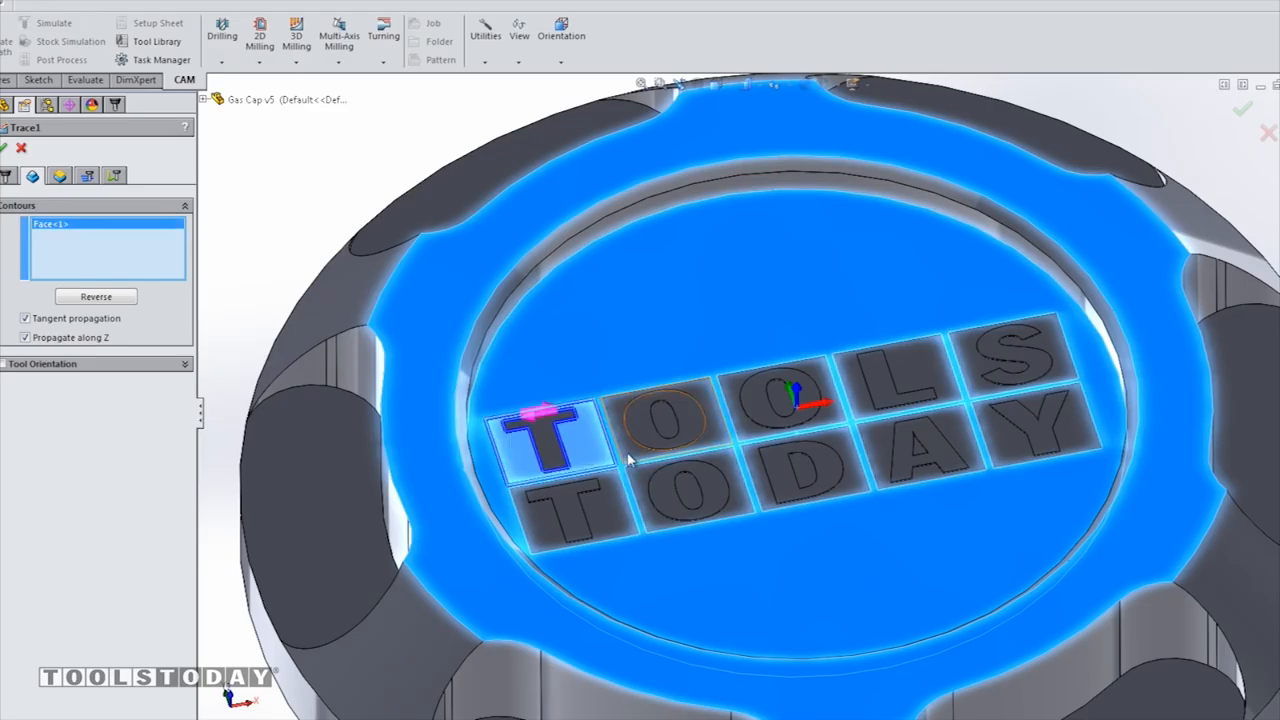
click(785, 400)
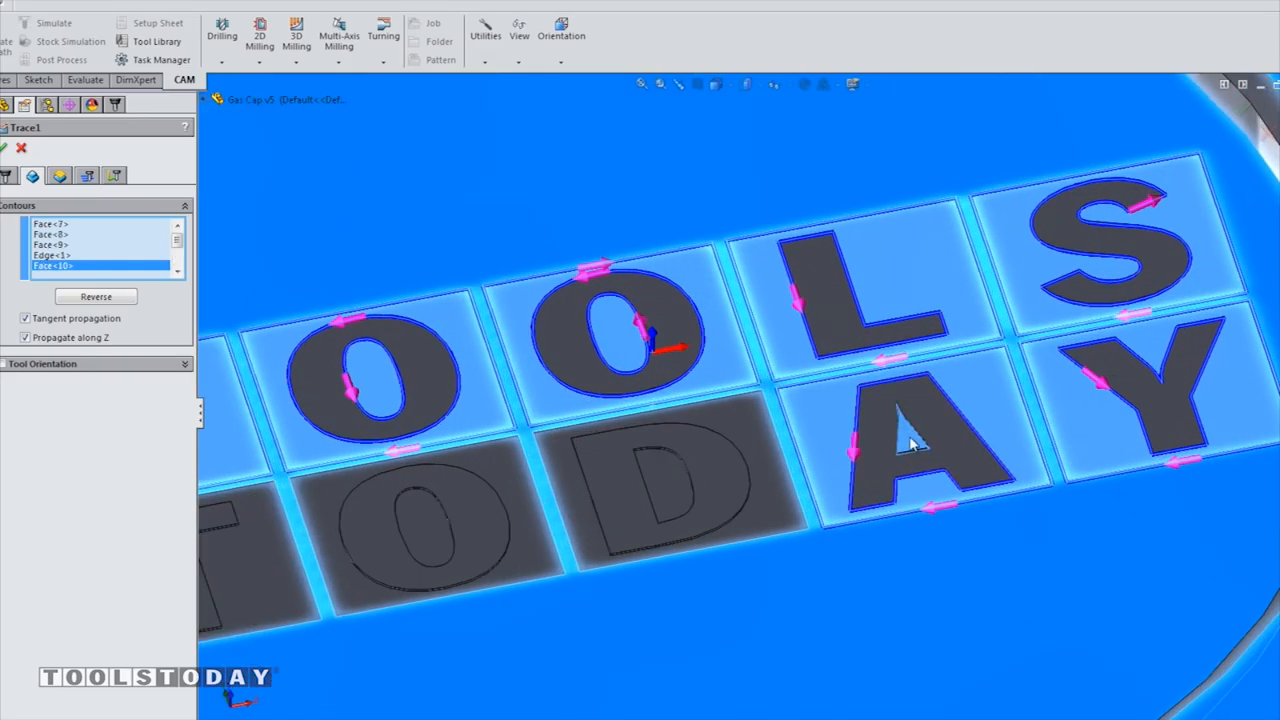
click(430, 530)
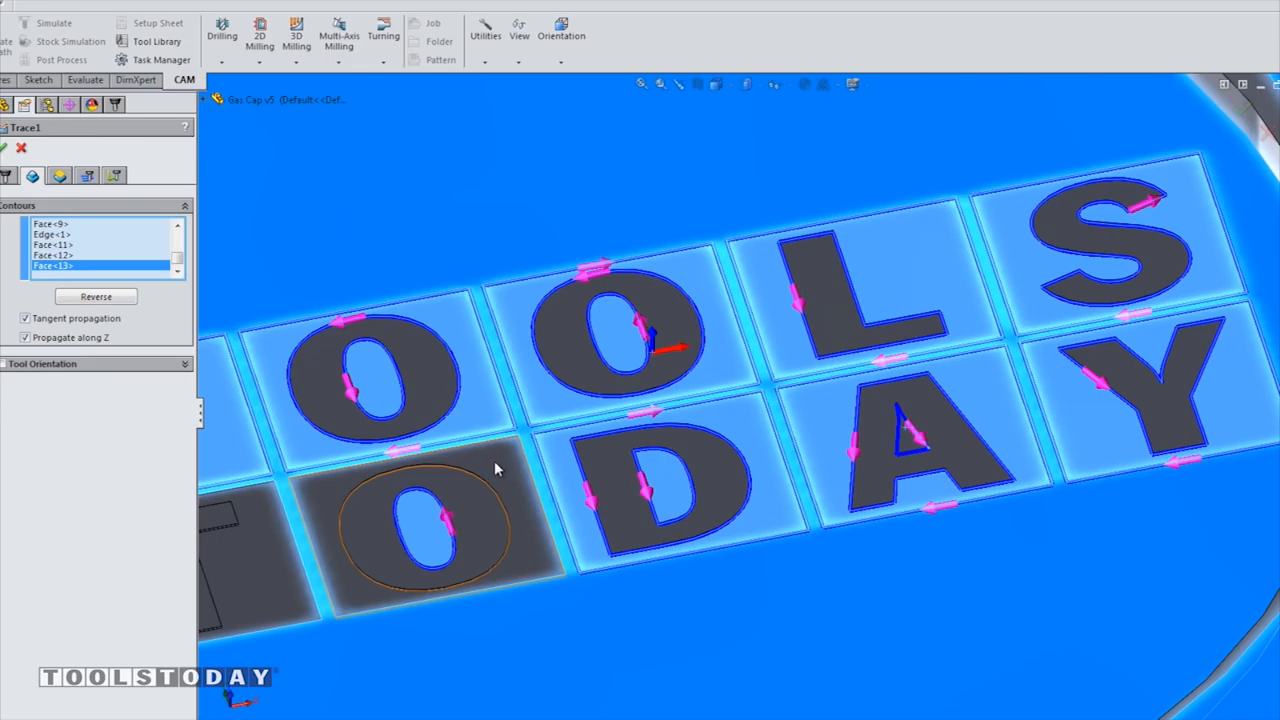